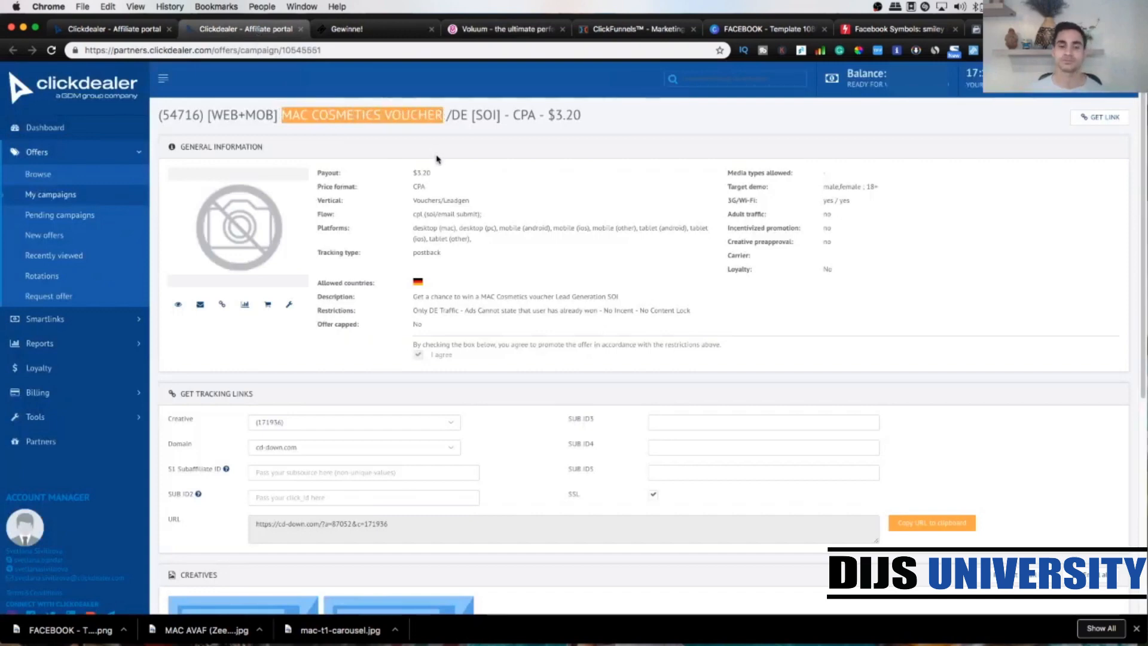
- Preview the MAC Cosmetics offer's German landing page, then return to Voluum
click(348, 29)
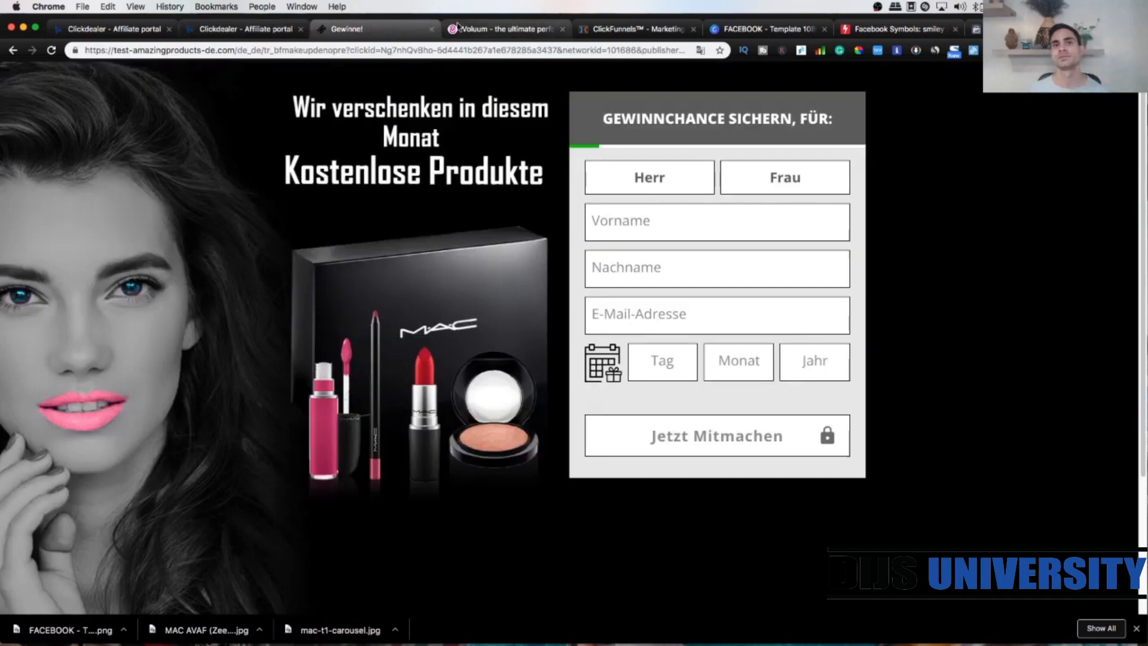
click(505, 28)
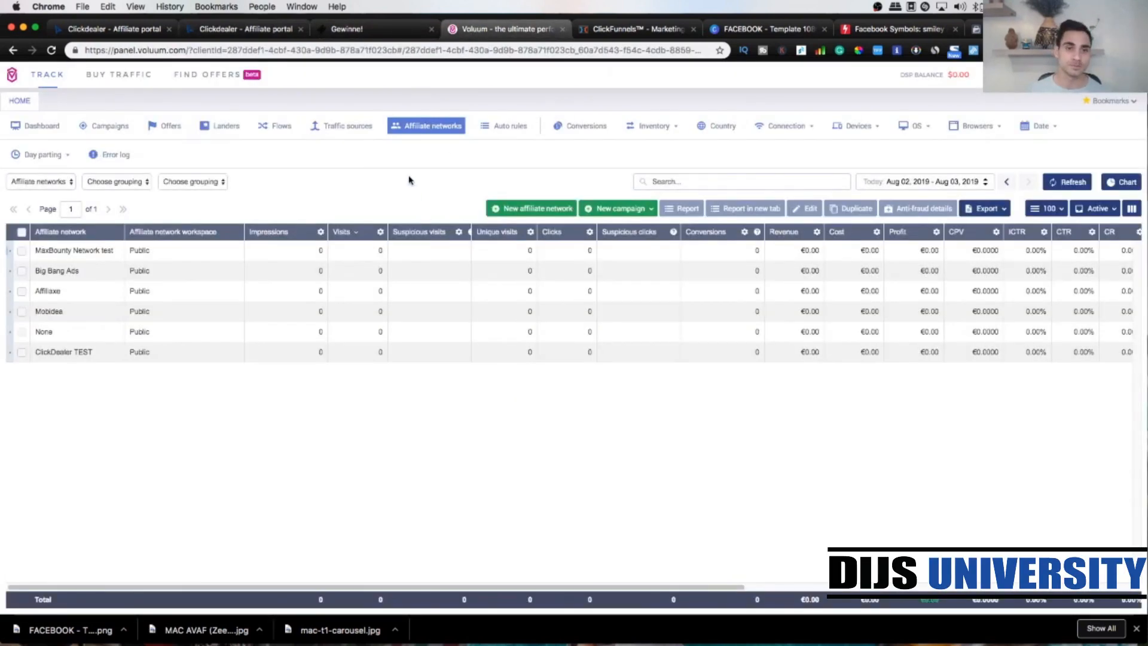
mouse_move(373, 165)
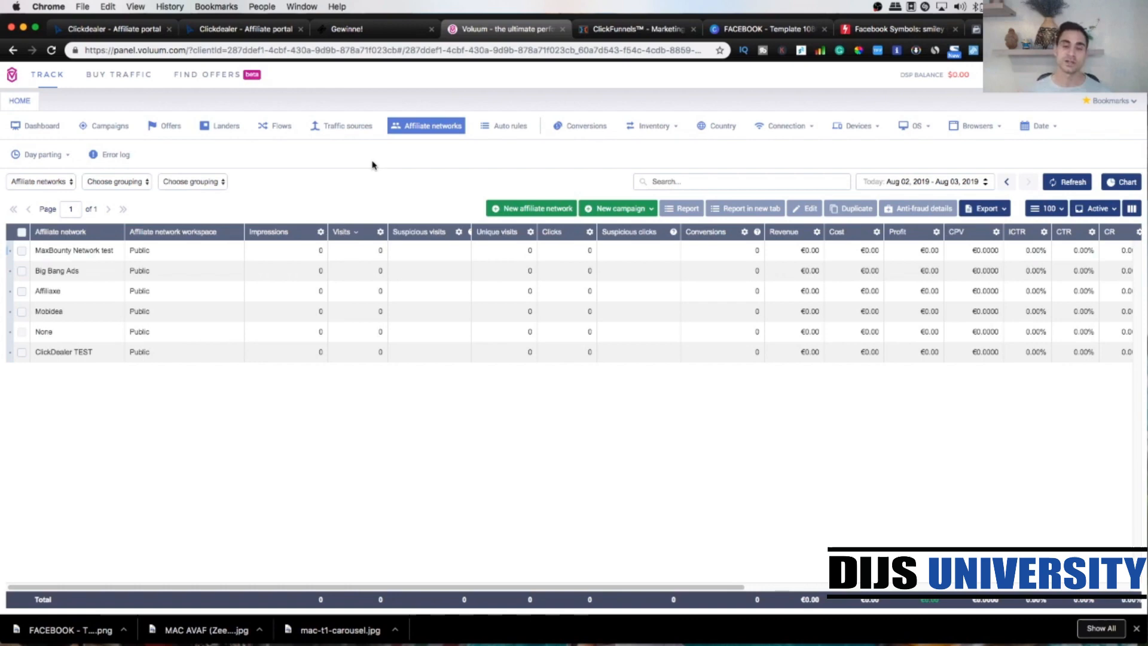
mouse_move(360, 161)
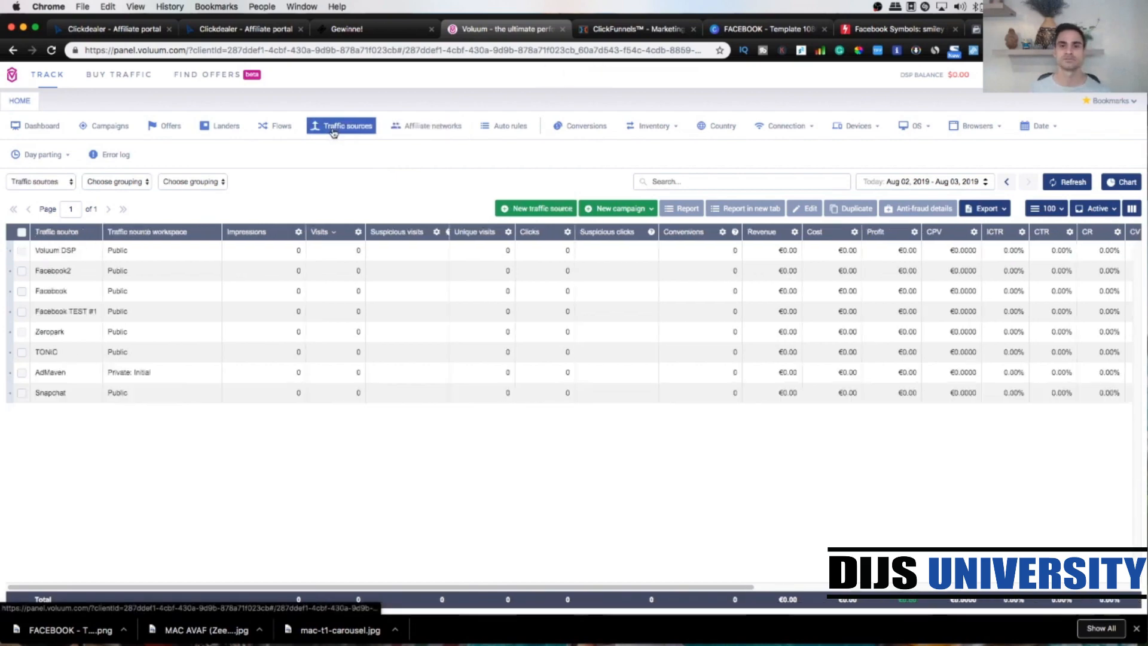
mouse_move(536, 208)
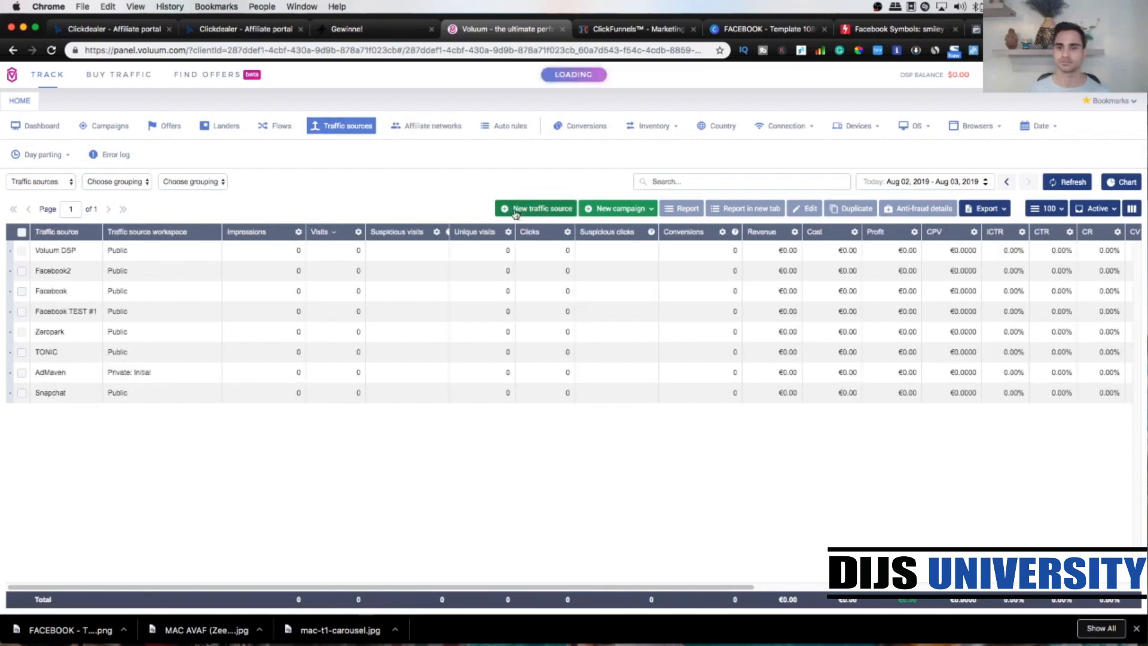
- Start a new traffic source and load the Facebook template from Other templates
click(536, 208)
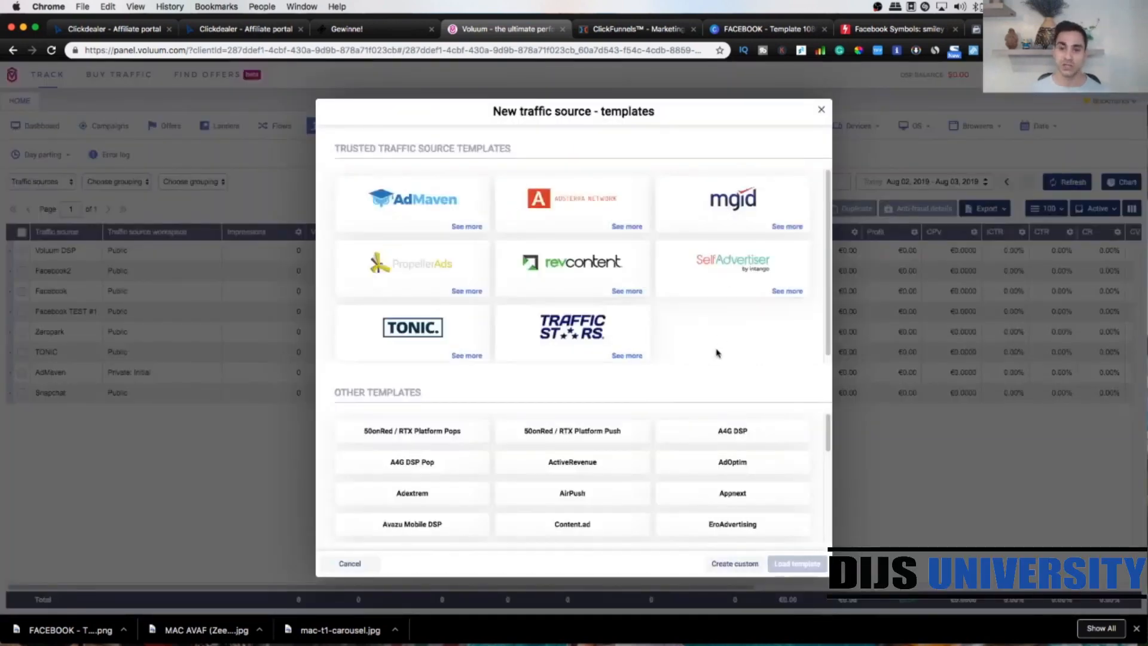
mouse_move(680, 409)
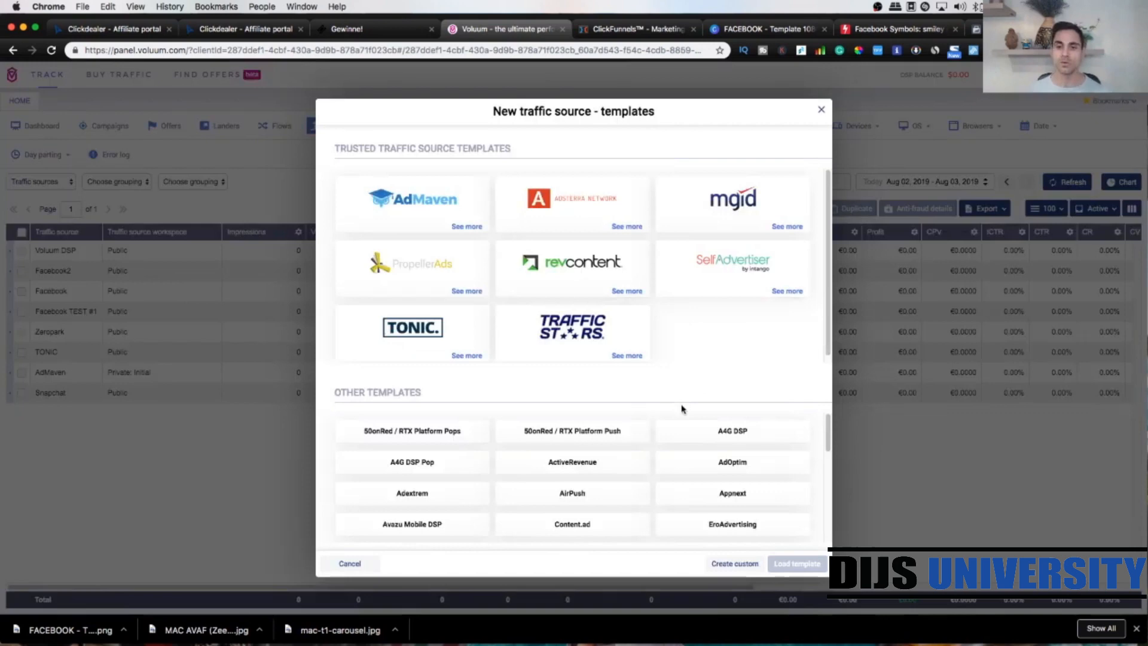
scroll(down, 3)
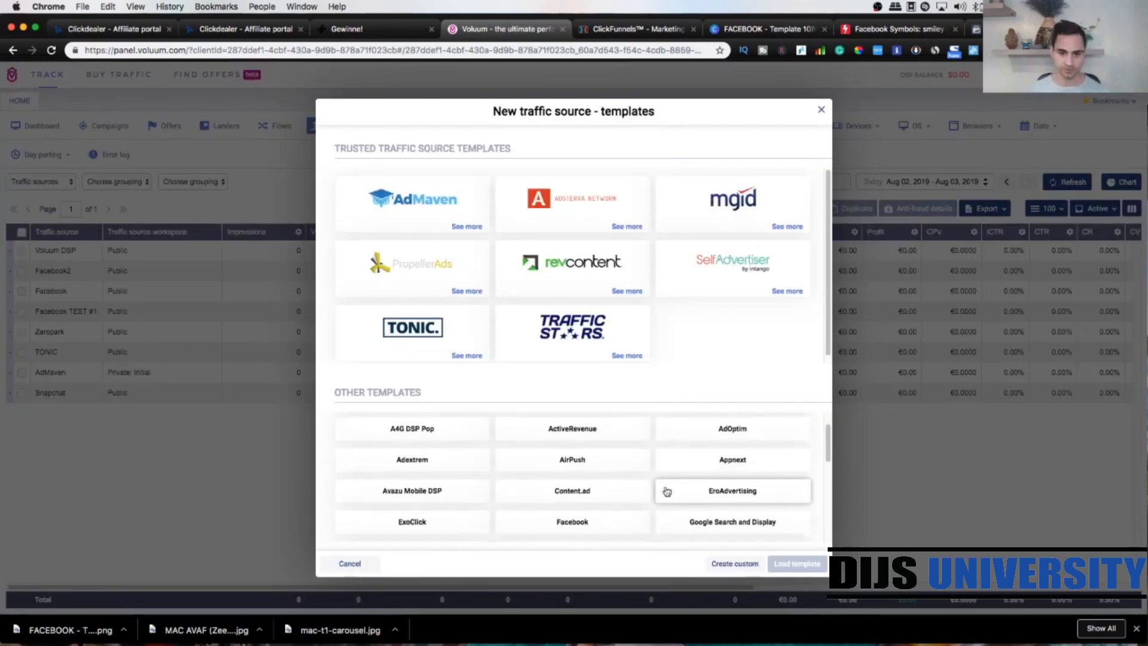
scroll(down, 3)
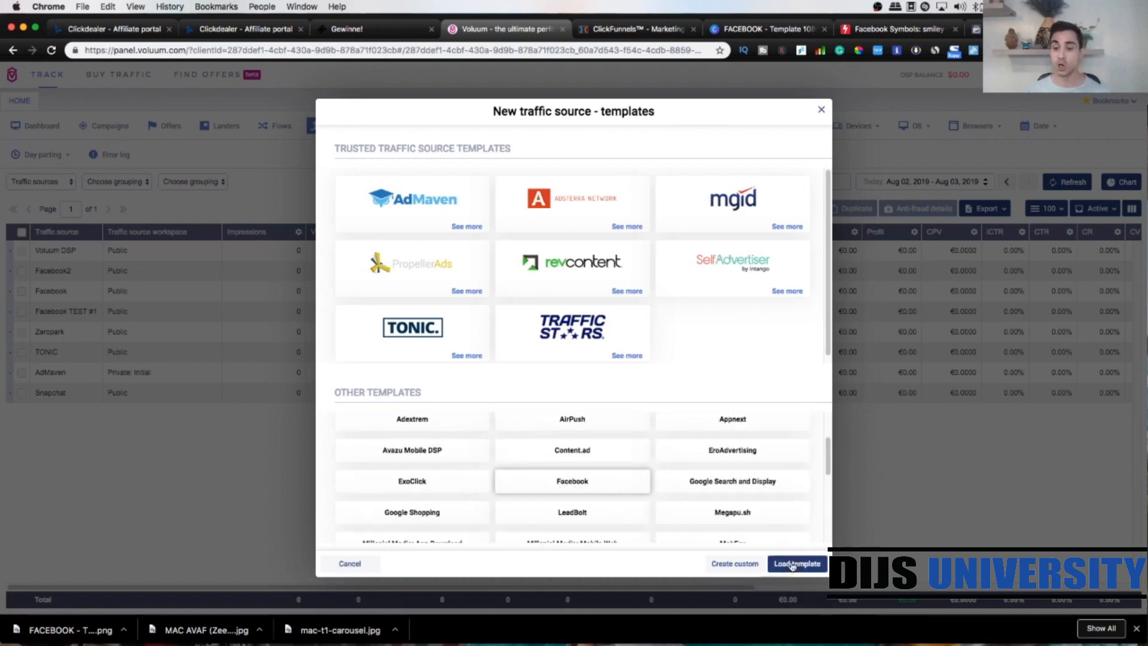
click(796, 564)
text(Facebook TEST #2)
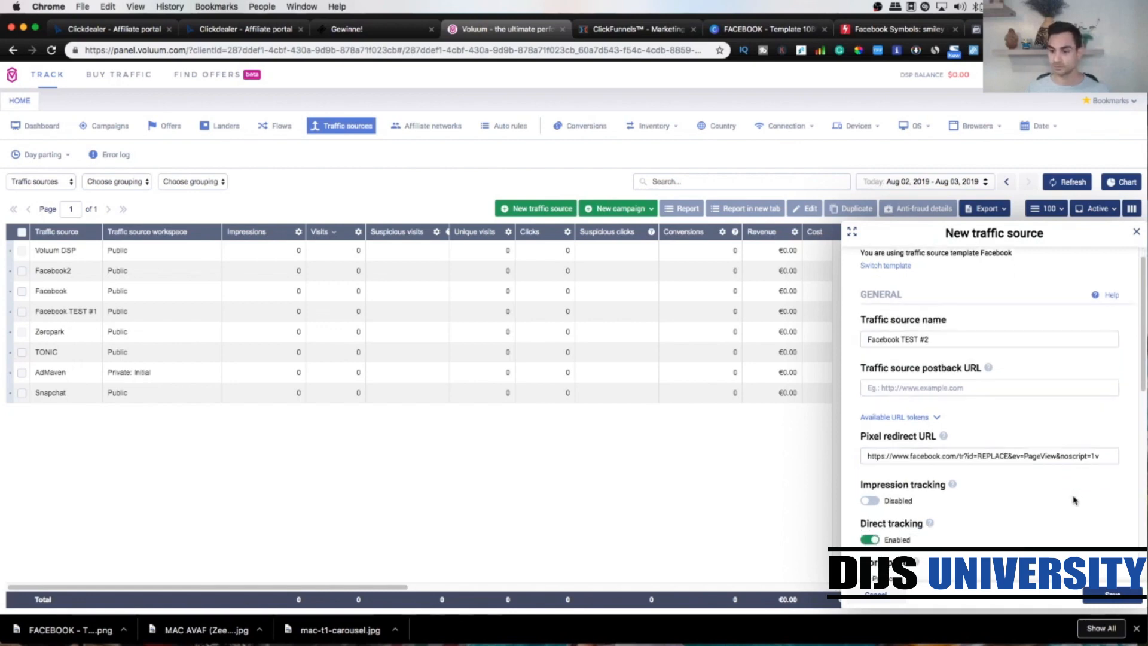
- Name the traffic source 'Facebook TEST #3' and save it
scroll(down, 3)
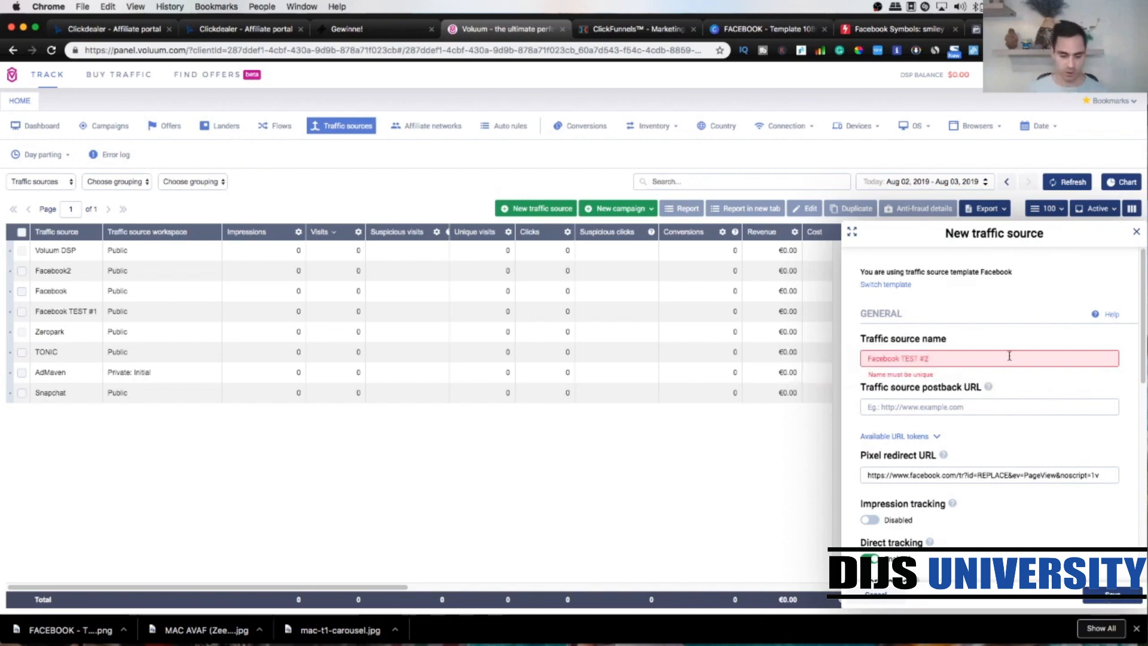
text(Facebook TEST #3)
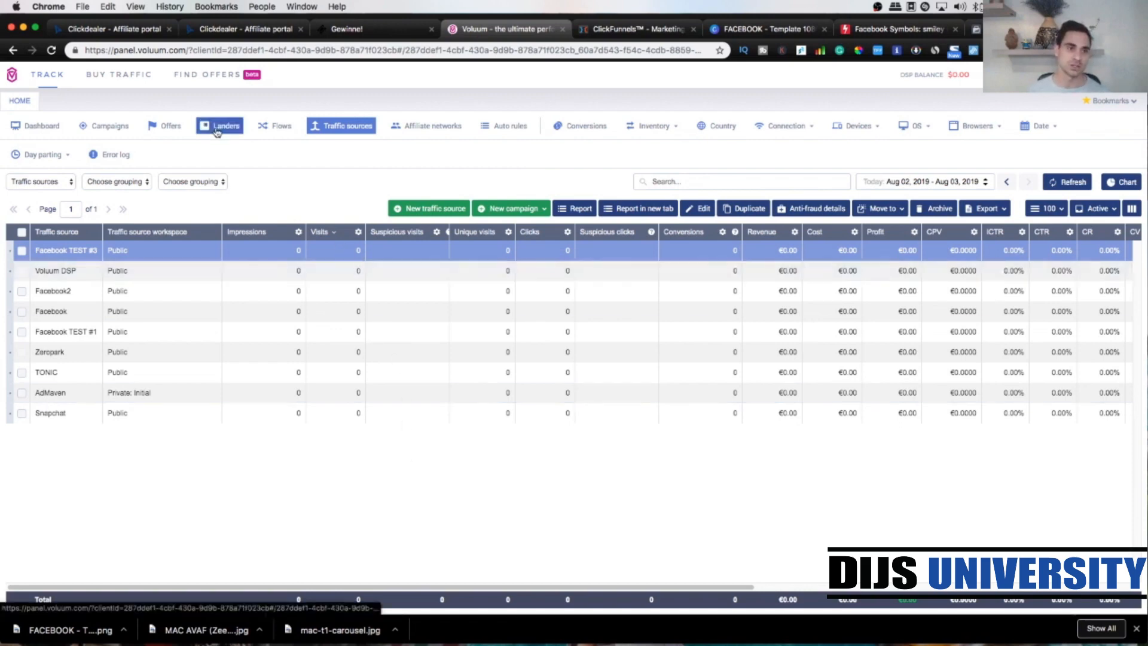
- Go to the Landers list and start a new lander
click(226, 125)
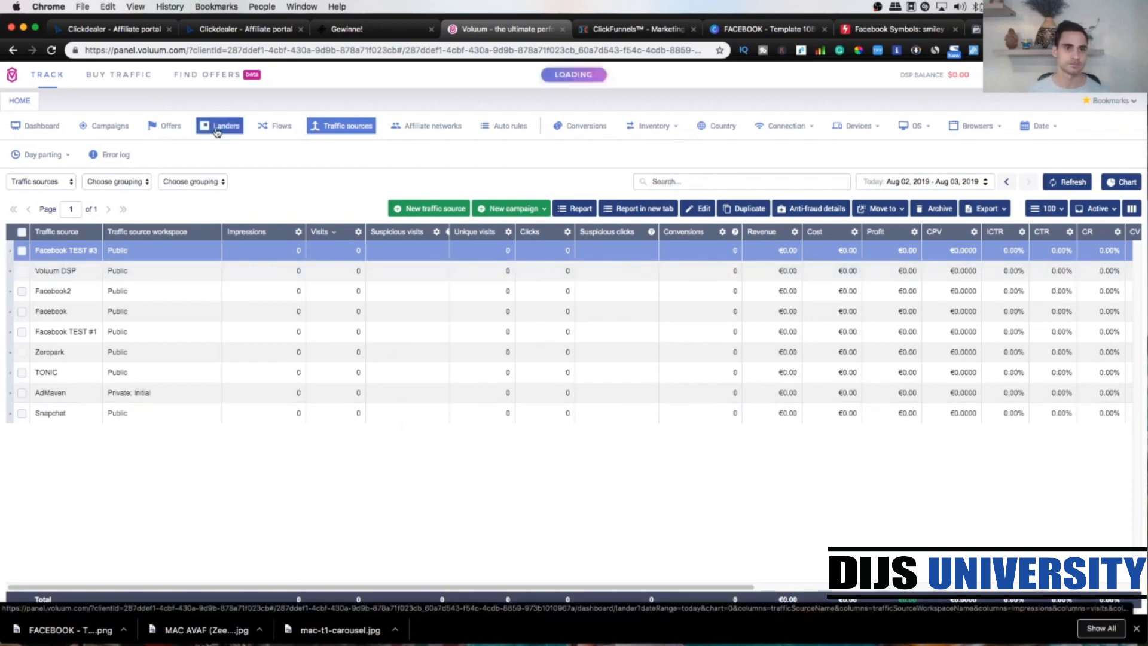
click(226, 126)
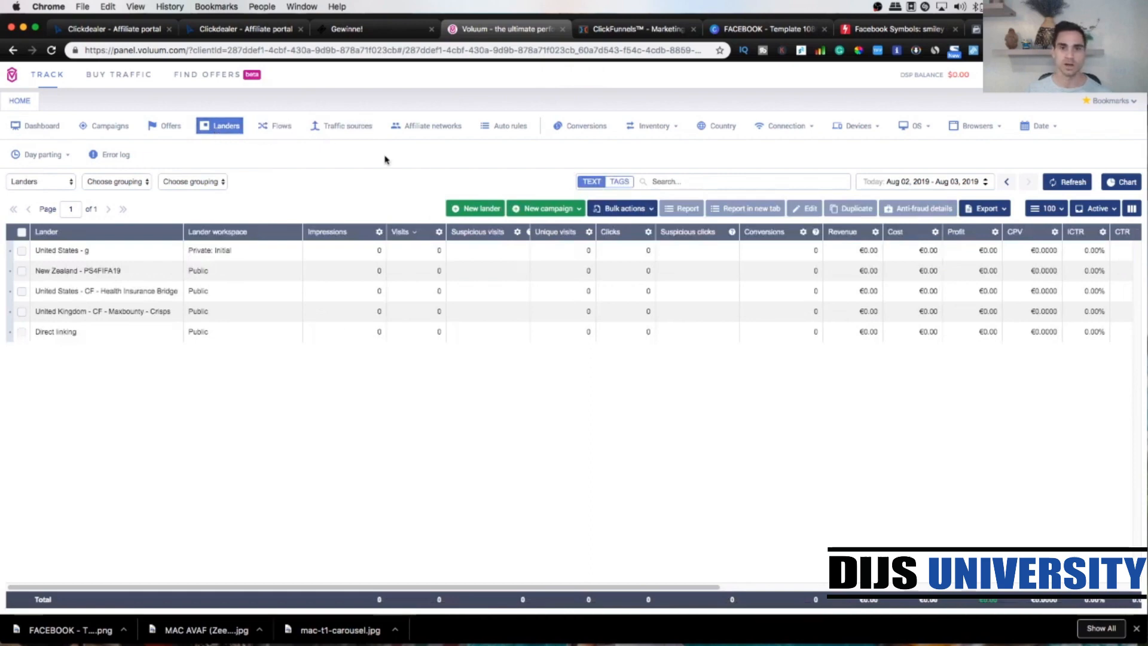
click(476, 208)
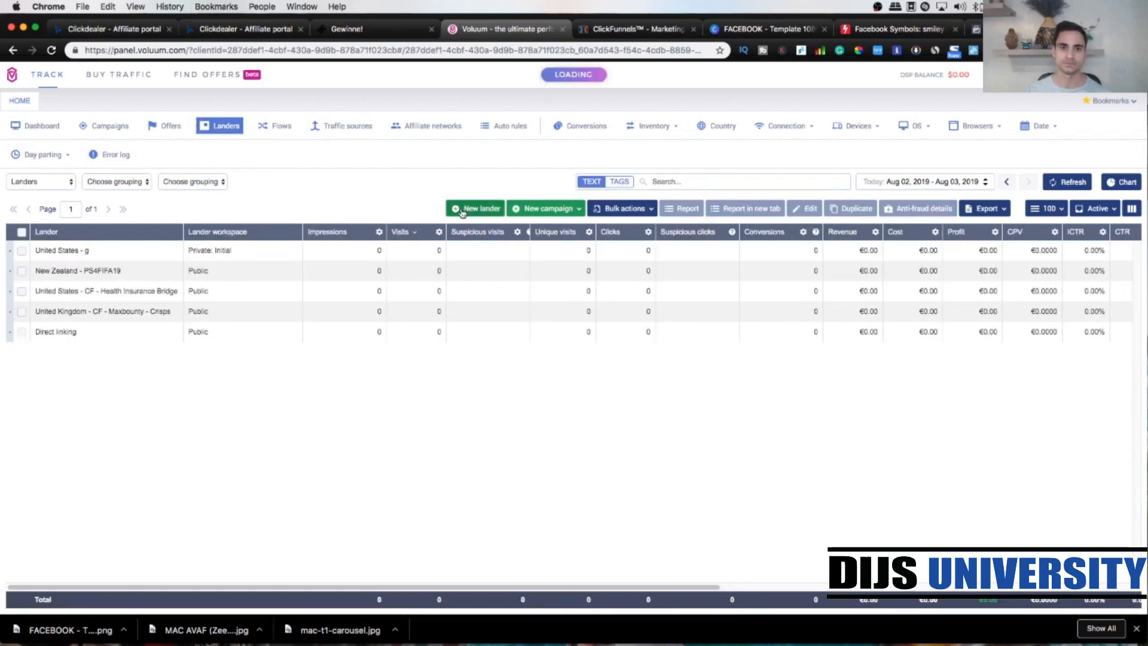
click(474, 208)
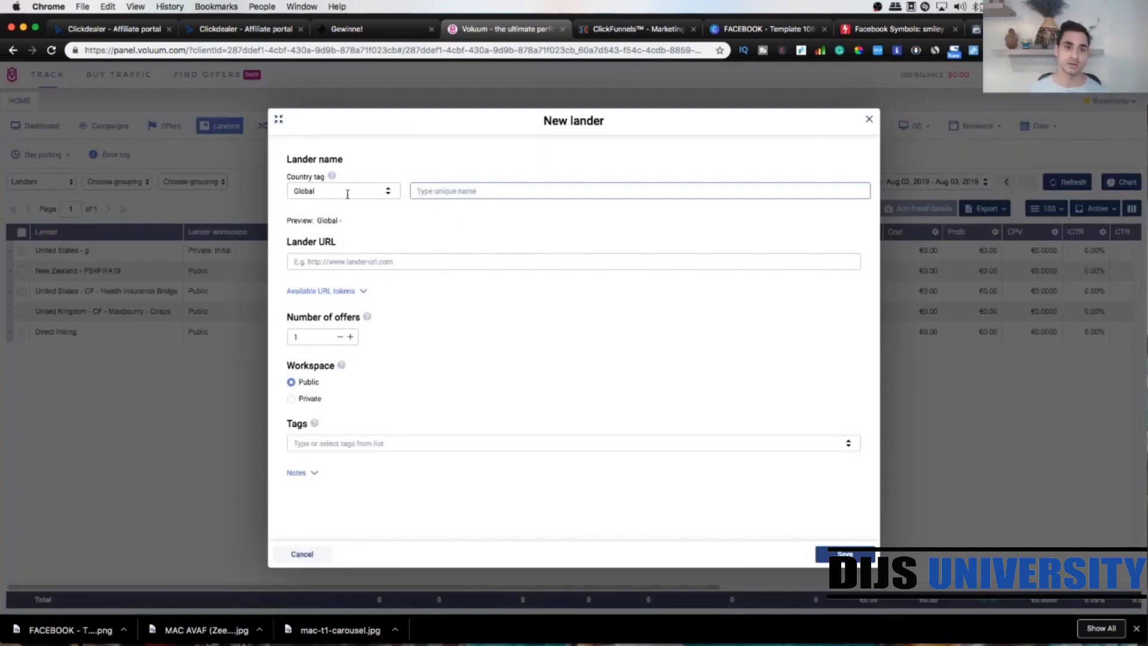
- Tag the lander with Germany and name it 'CF - MAC Cosmetics'
click(342, 190)
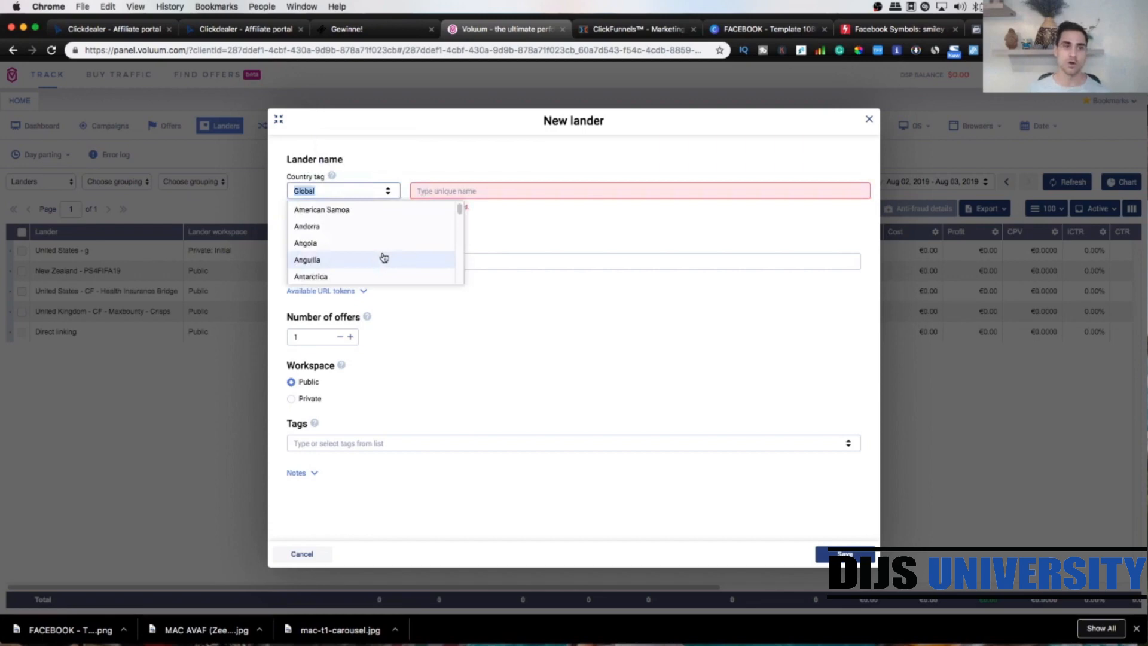
scroll(down, 3)
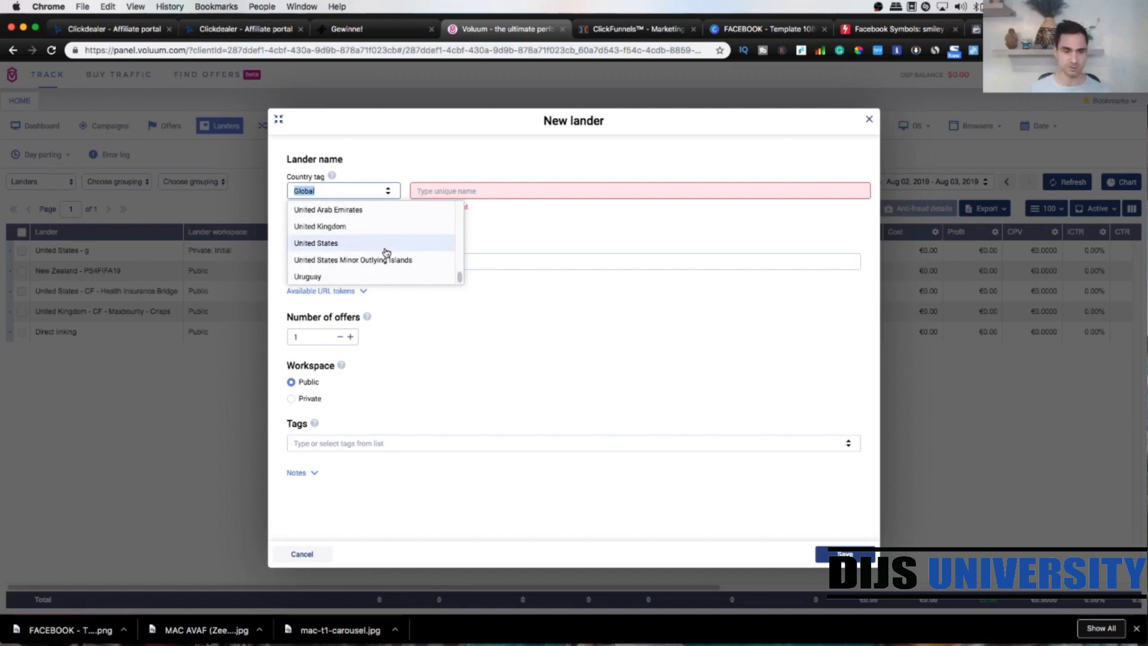
text(ge)
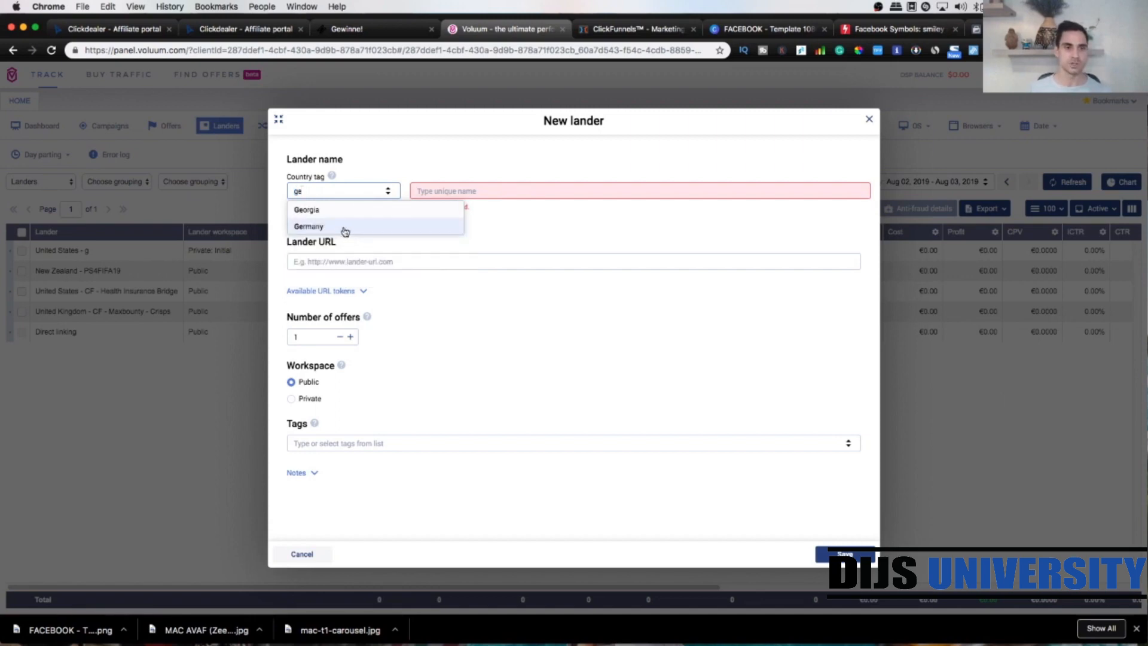
click(309, 226)
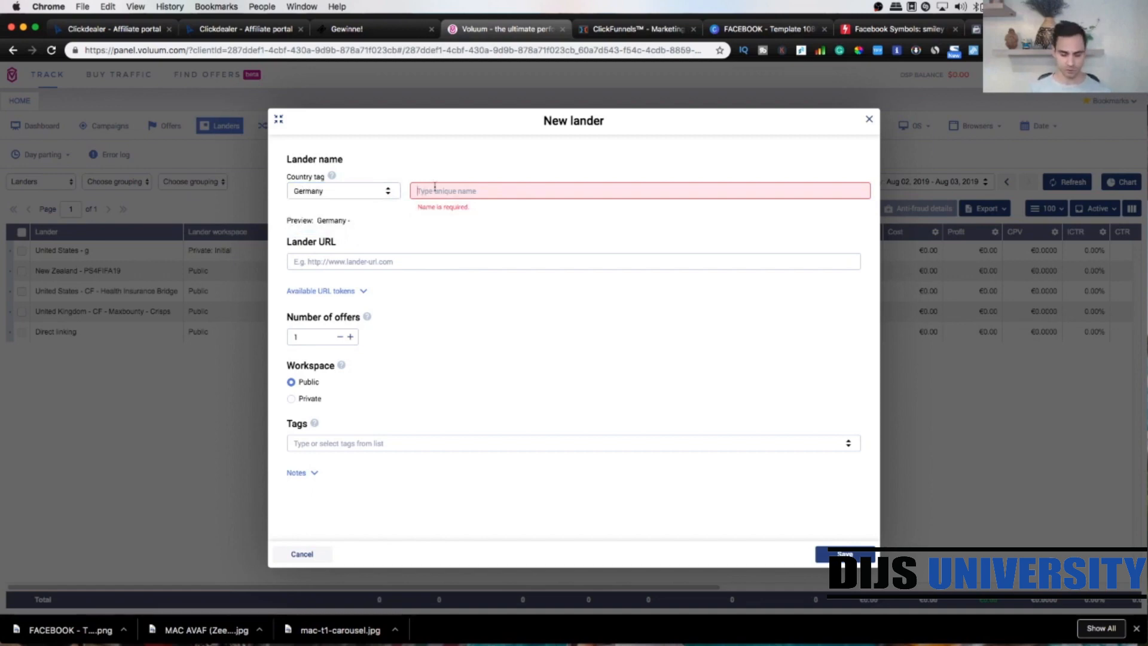
text(CF -)
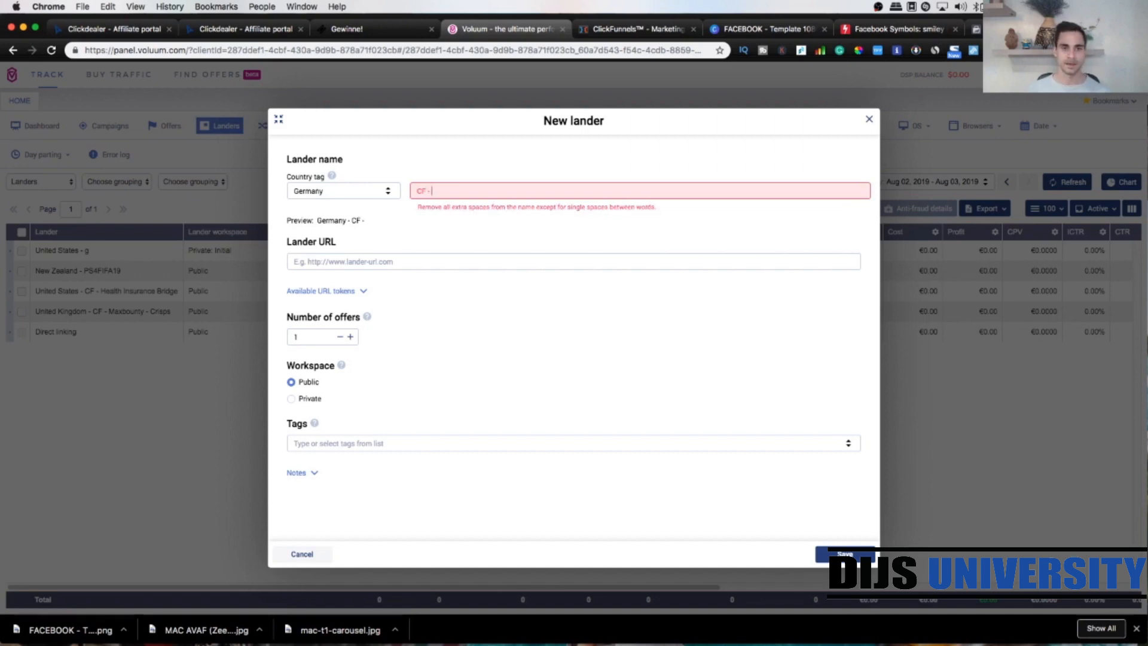
text(MAC)
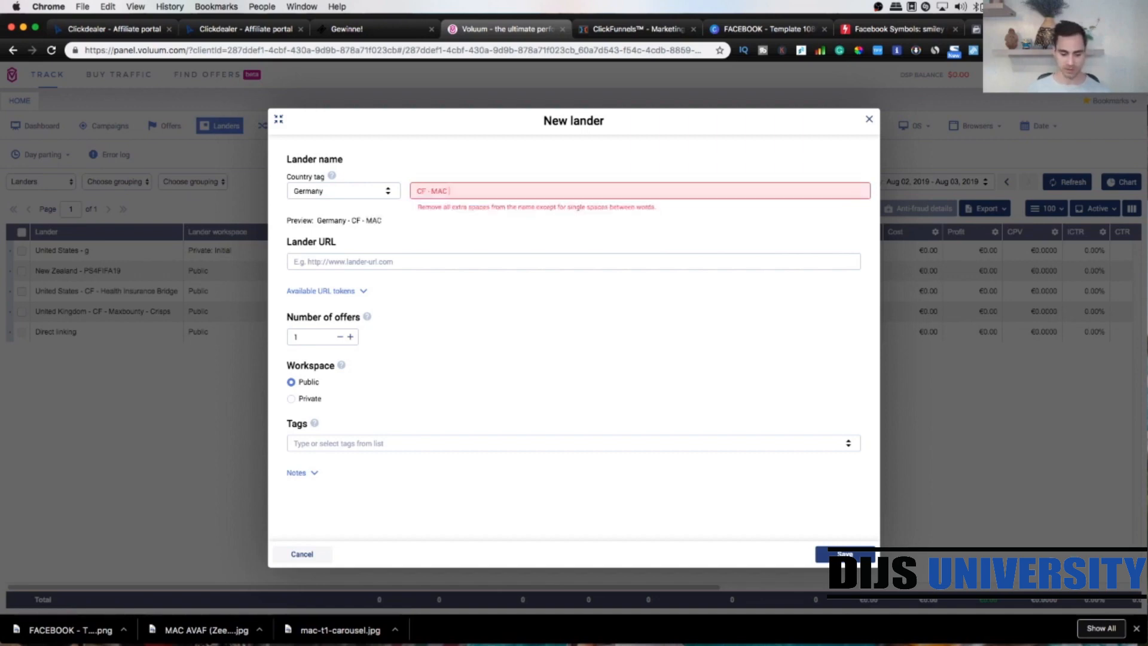
text(Cosmetics)
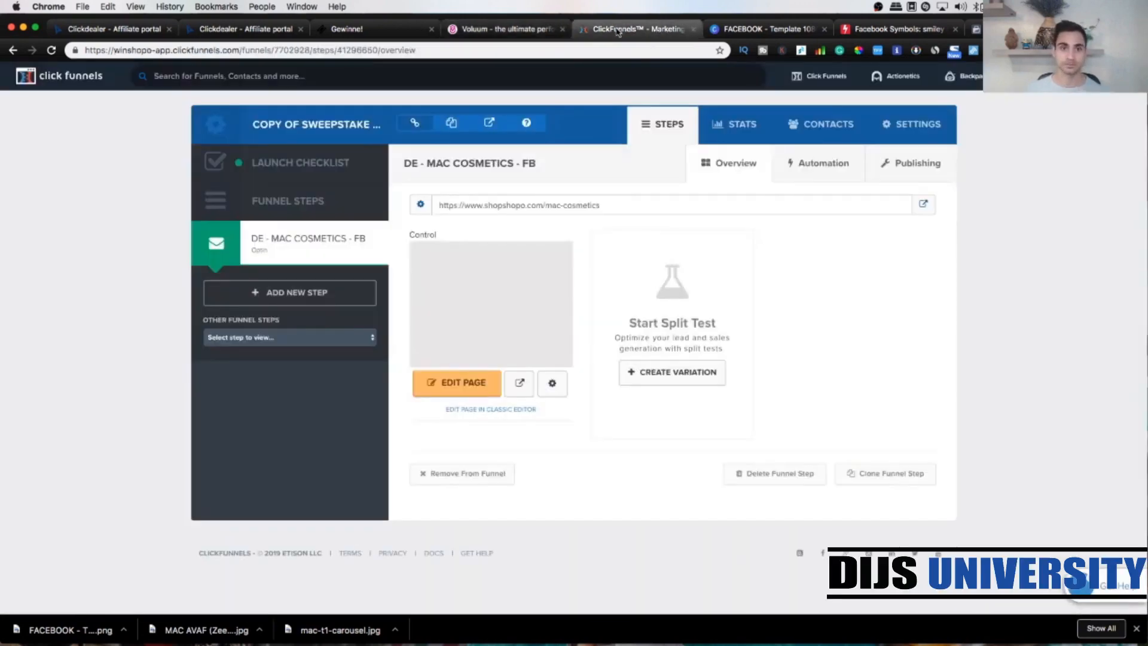
mouse_move(518, 258)
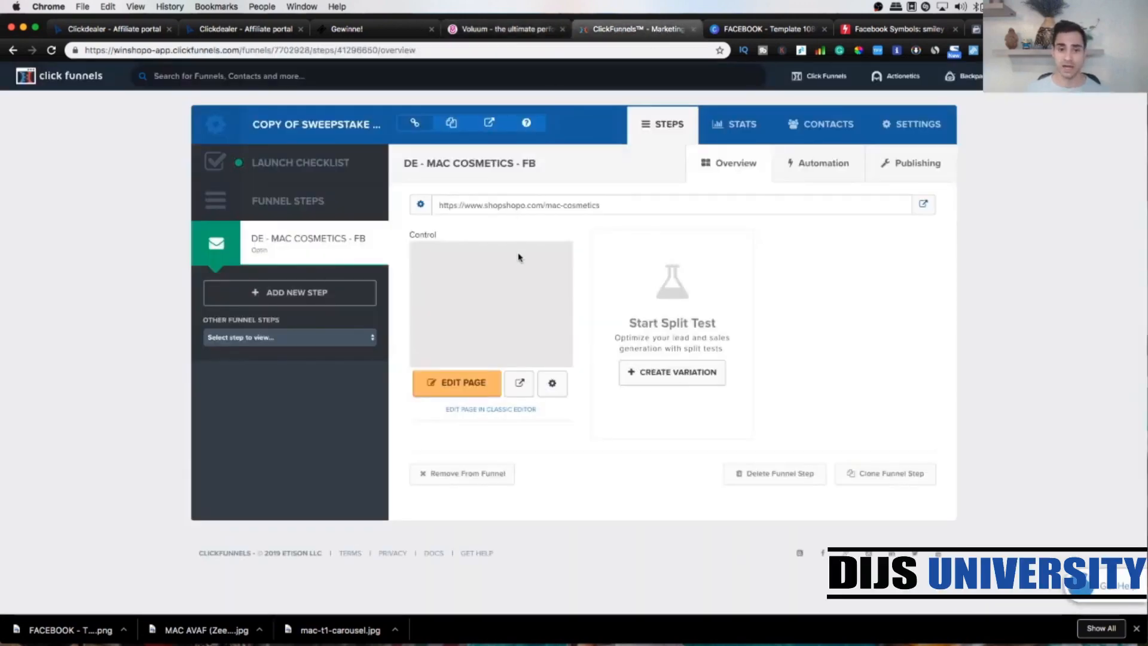
mouse_move(476, 425)
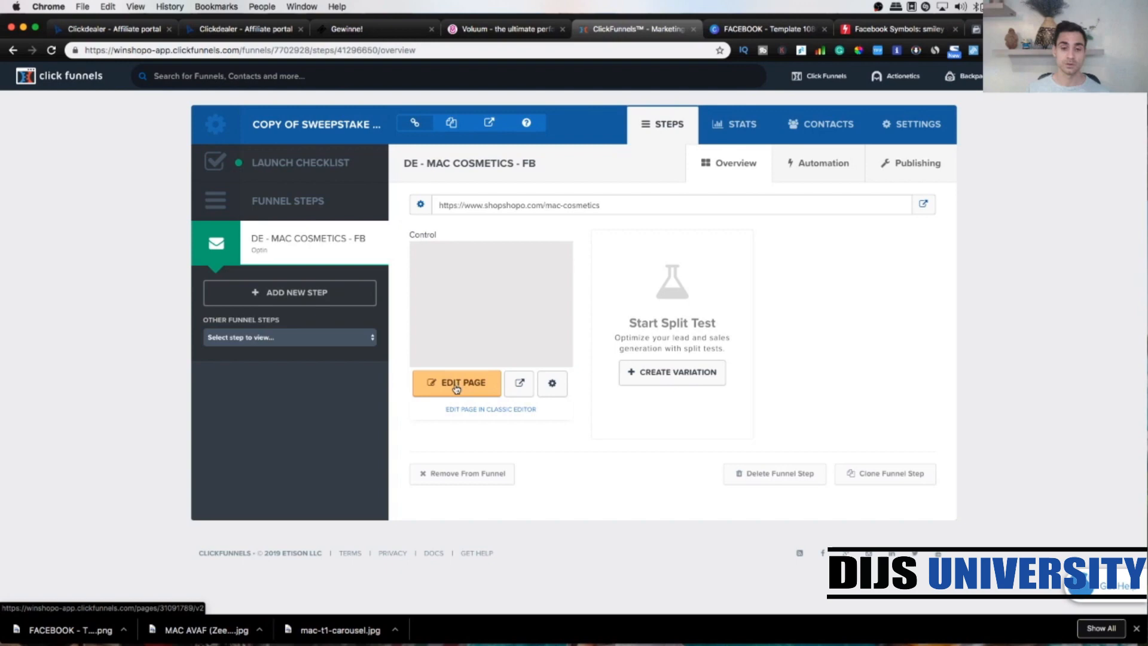
- Open the DE - MAC COSMETICS - FB step's page in the ClickFunnels editor
click(456, 382)
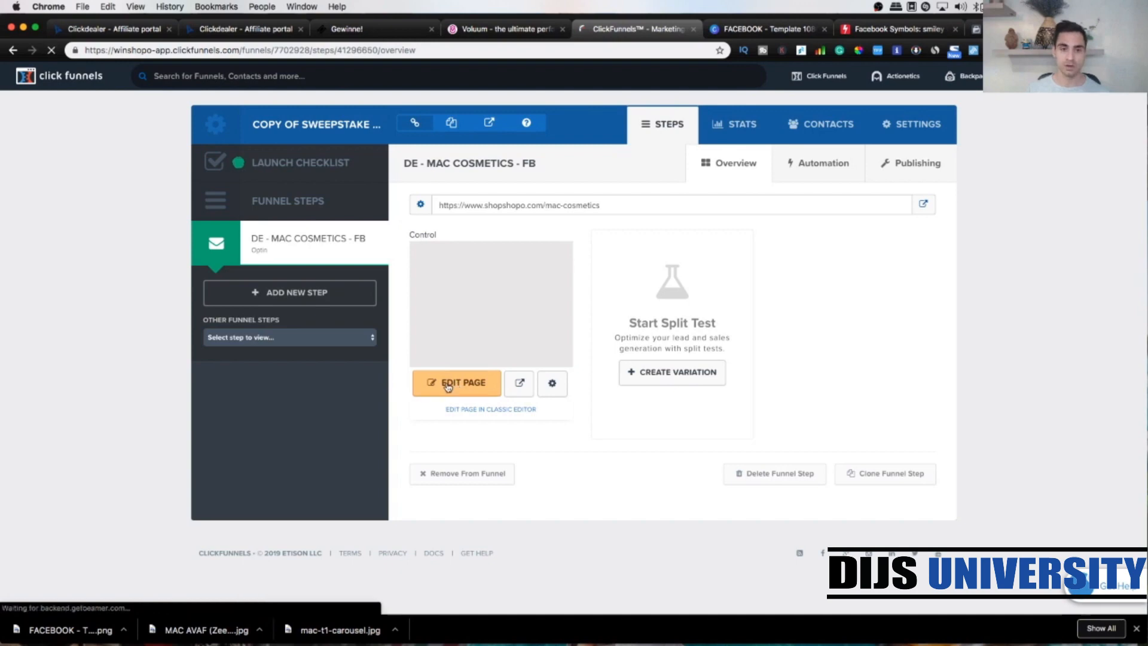
click(455, 382)
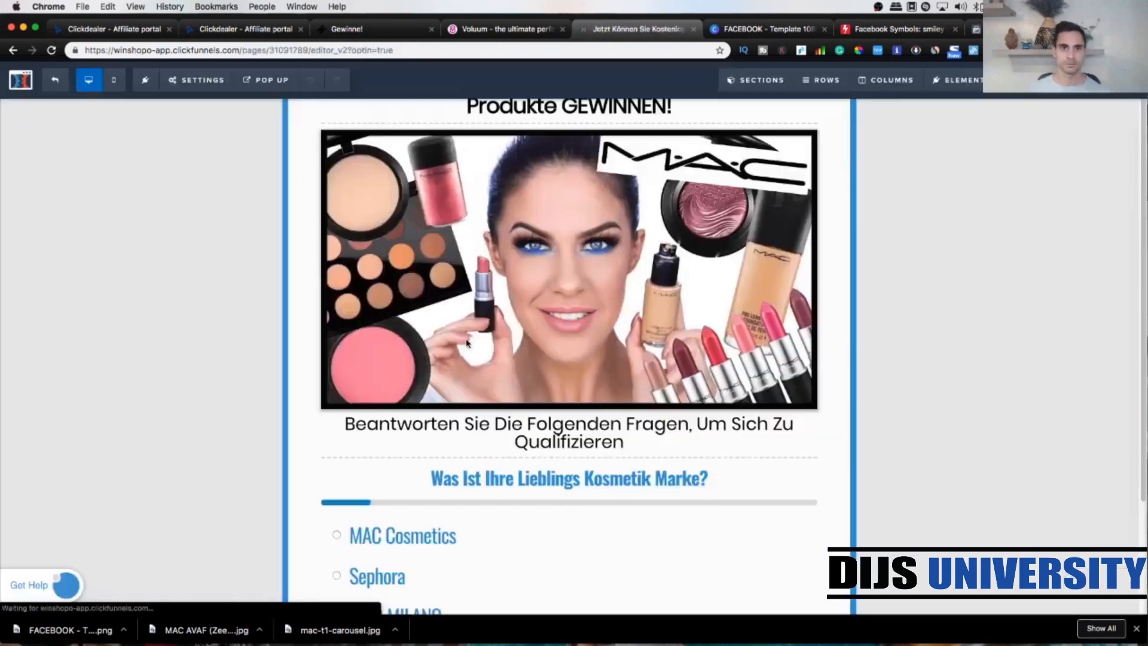
- Exit the page editor back to the DE - MAC COSMETICS - FB step overview
click(114, 80)
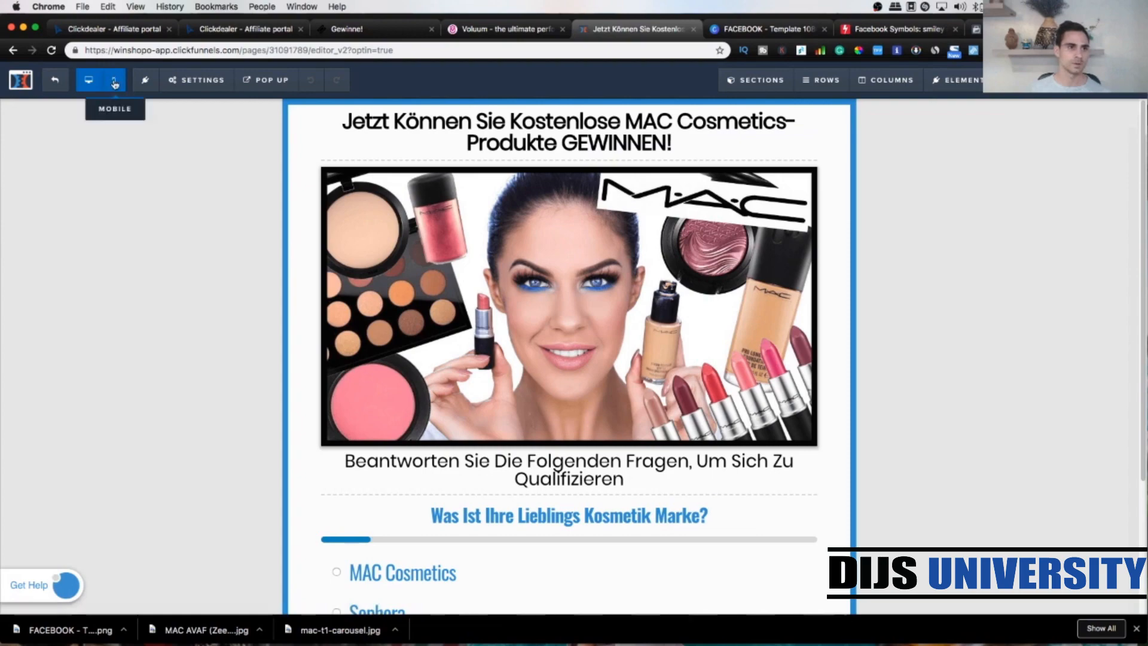
click(115, 81)
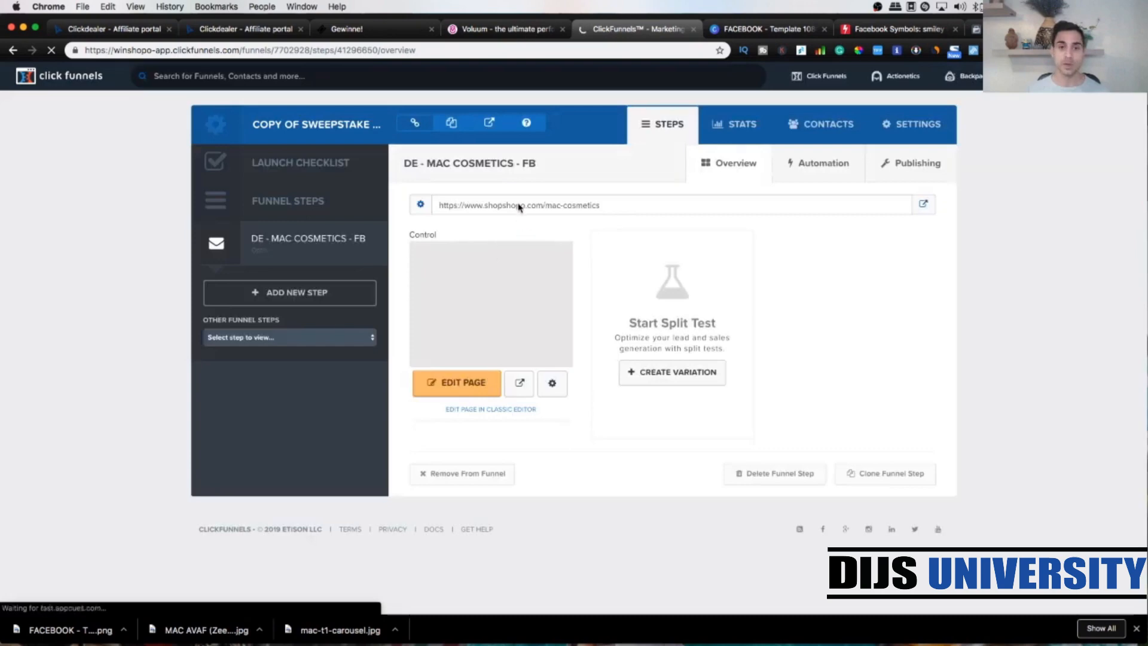
- Copy the MAC Cosmetics step URL and return to Voluum's new lander form
click(307, 243)
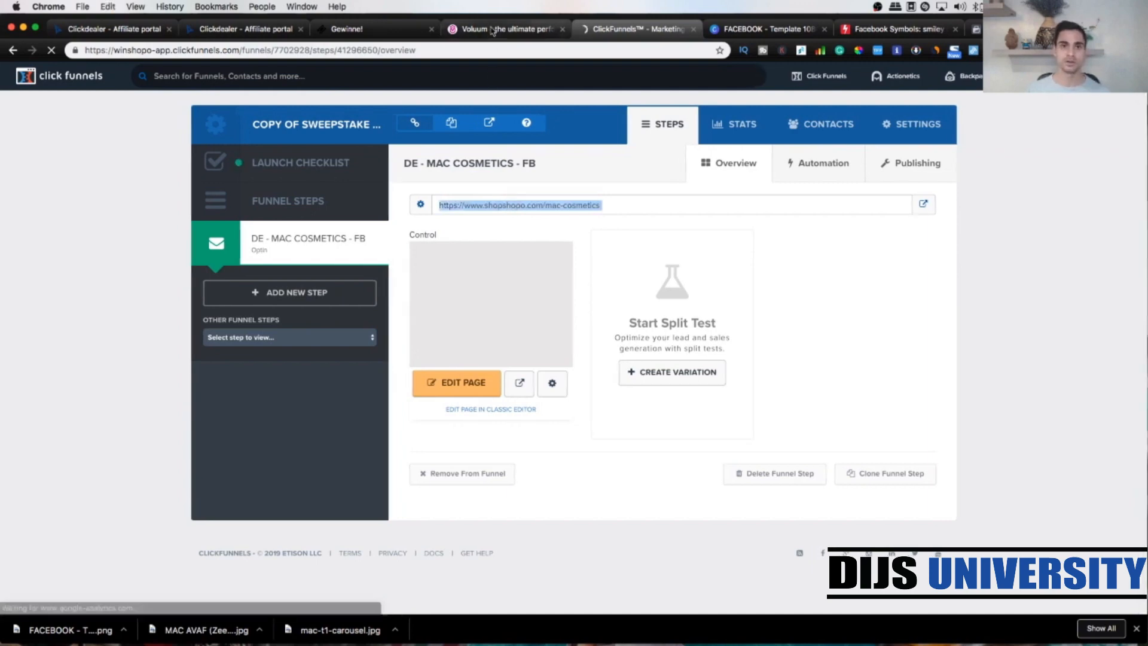
click(503, 29)
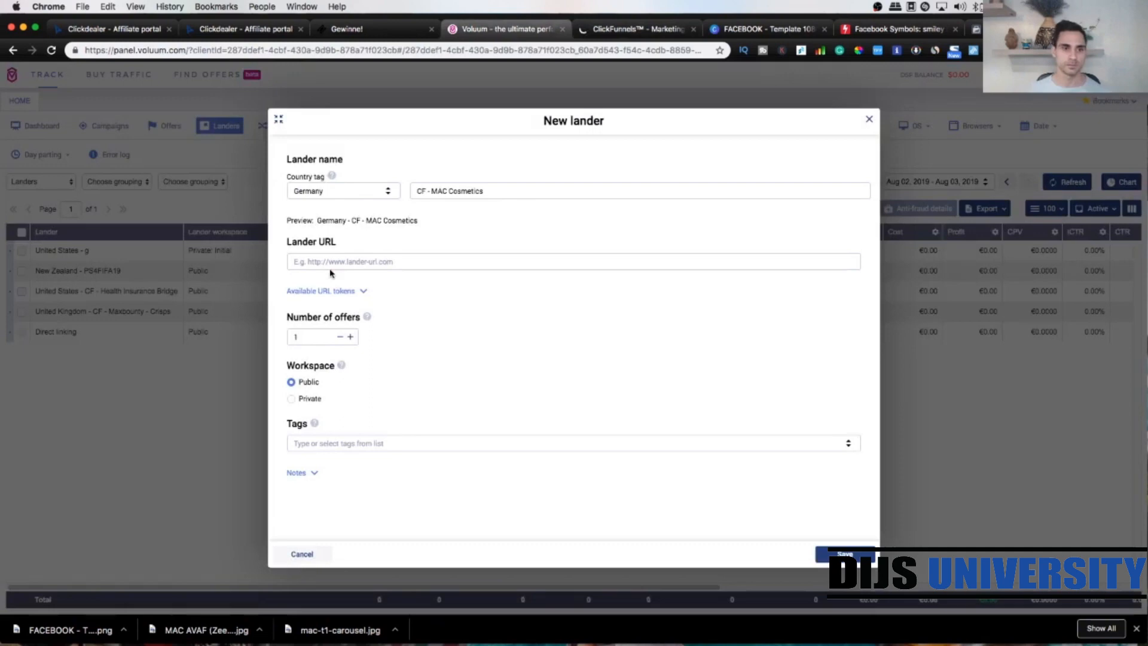
click(573, 262)
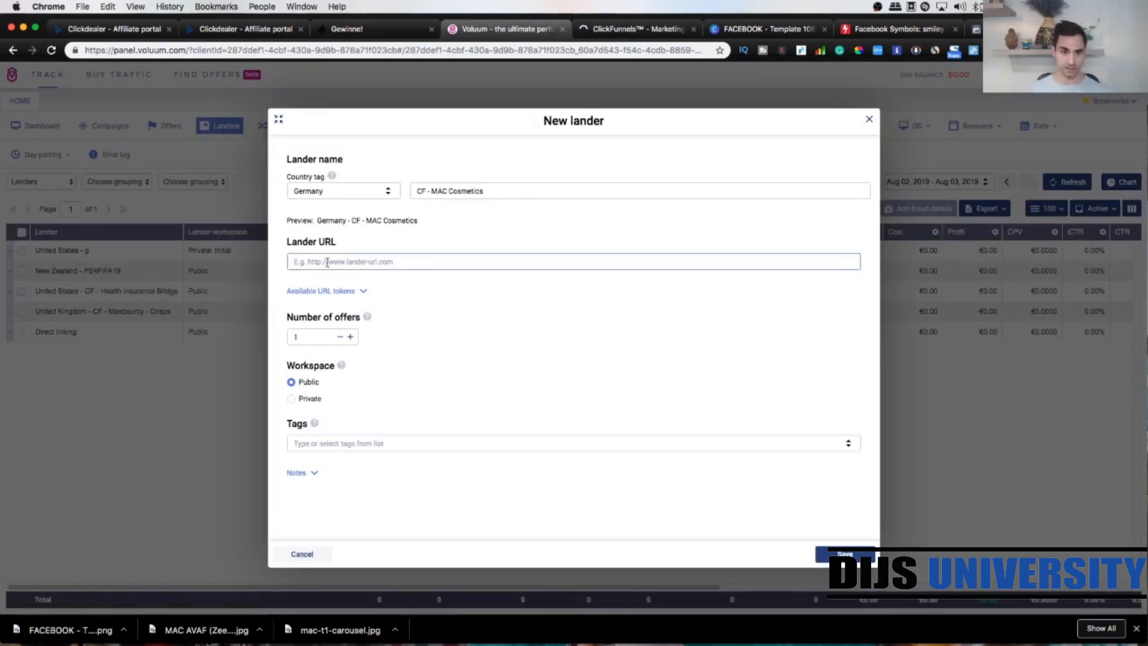
text(https://www.shopshopo.com/mac-cosmetics)
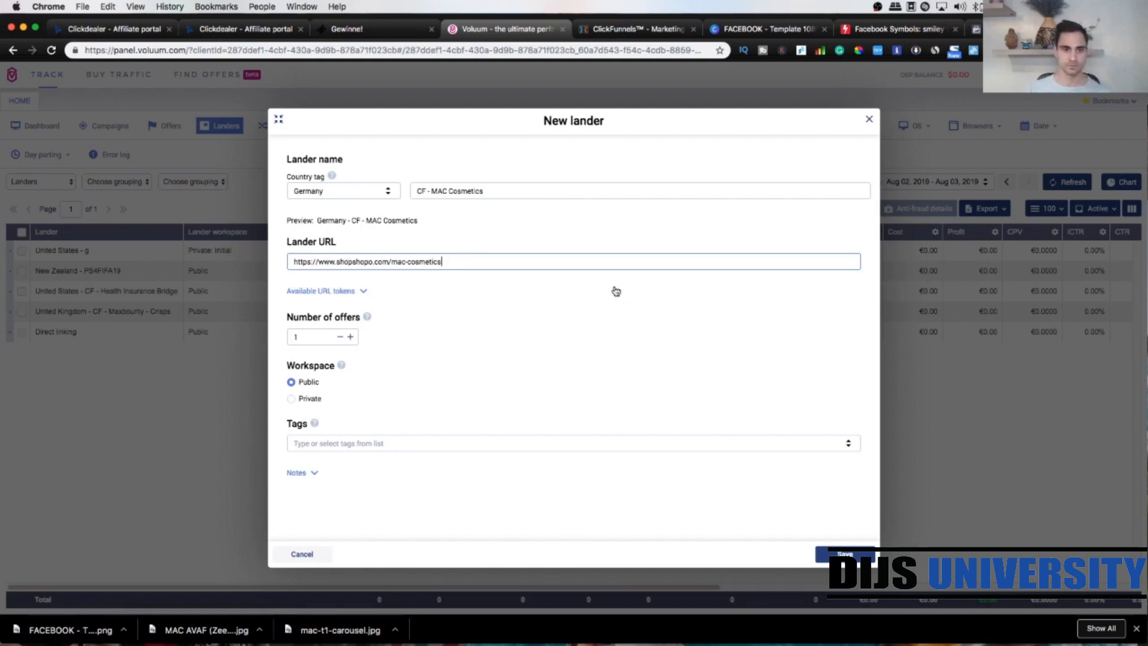
click(322, 291)
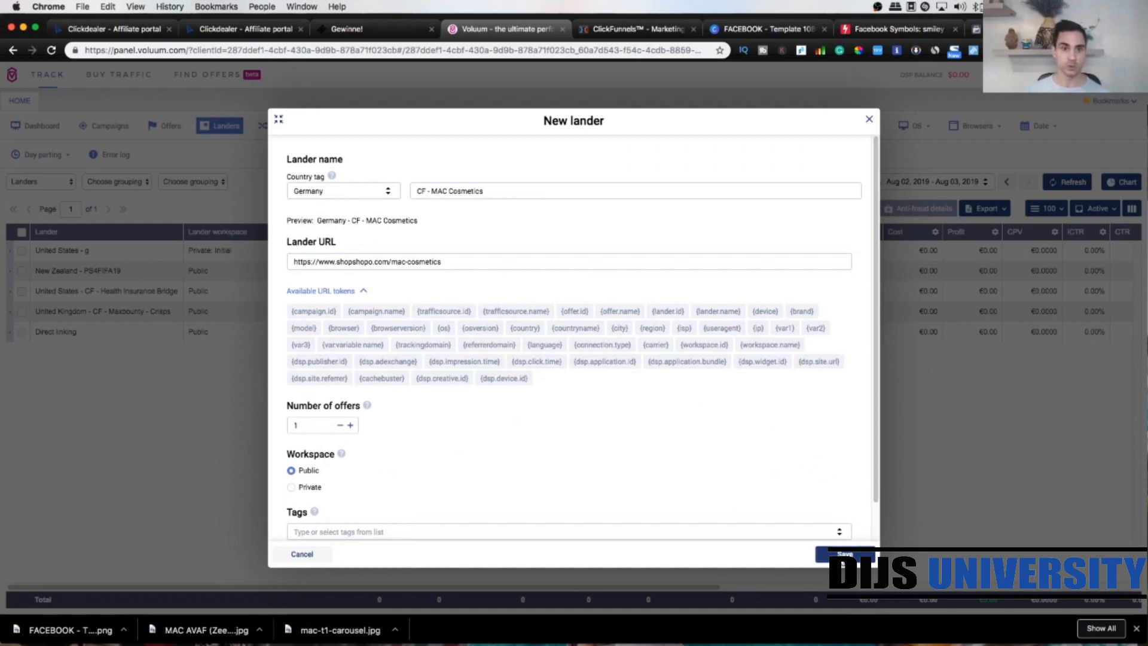
- Save the Germany - CF - MAC Cosmetics lander to the landers list
click(842, 554)
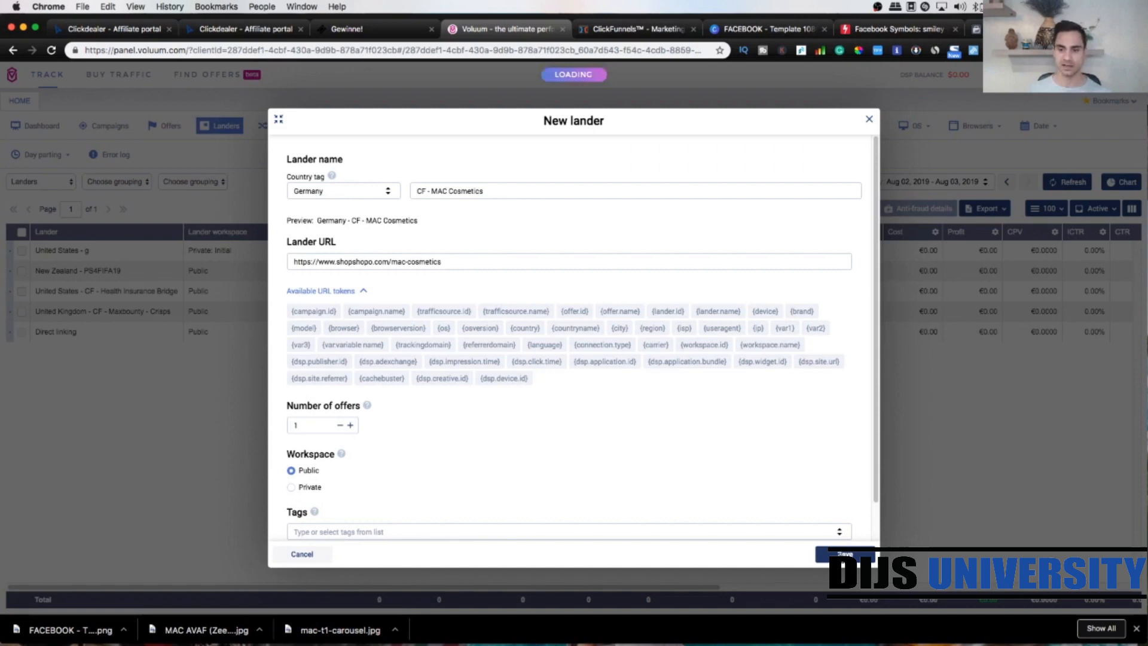
click(845, 554)
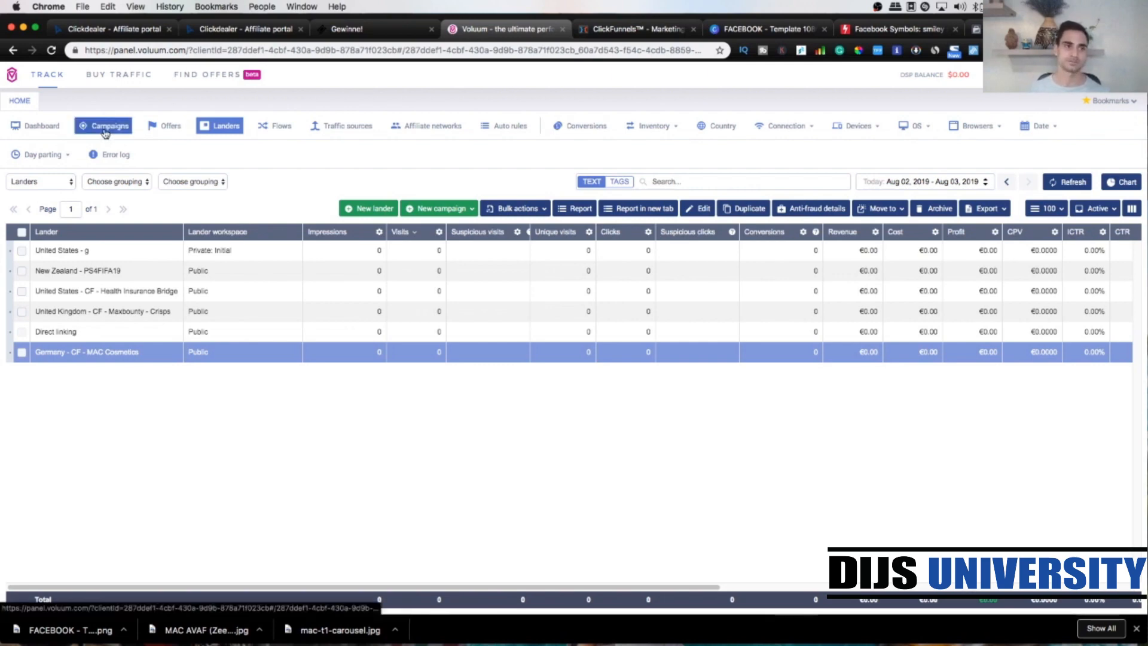
- Begin a new TRK Simple campaign from the Campaigns list, leaving the form blank
click(110, 126)
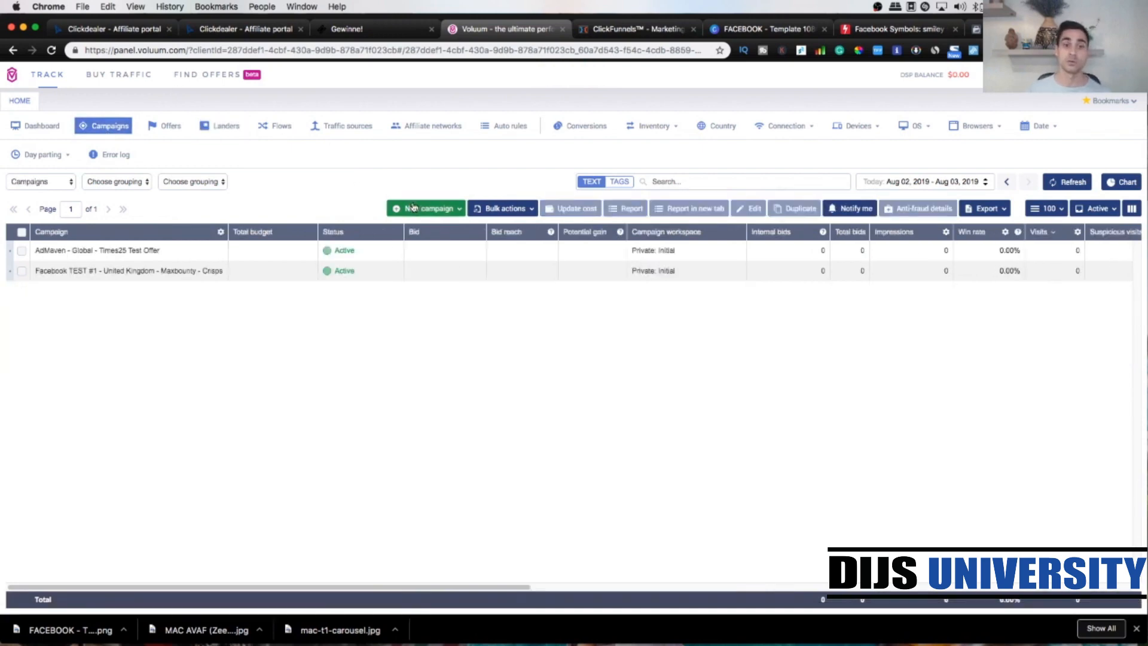
click(424, 208)
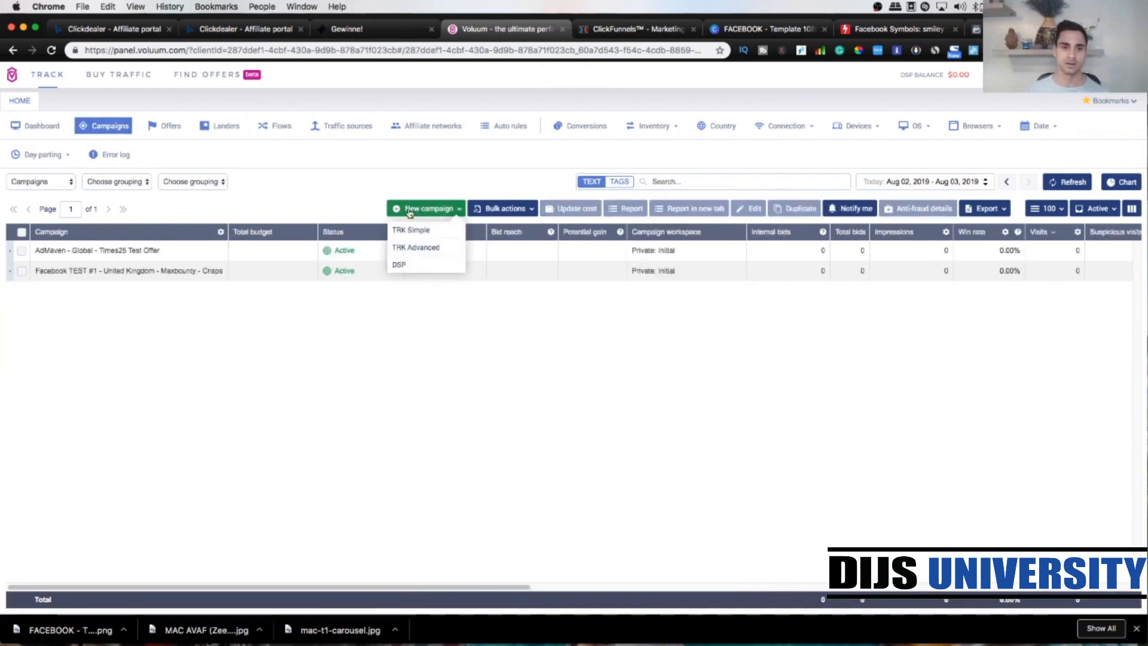
mouse_move(410, 230)
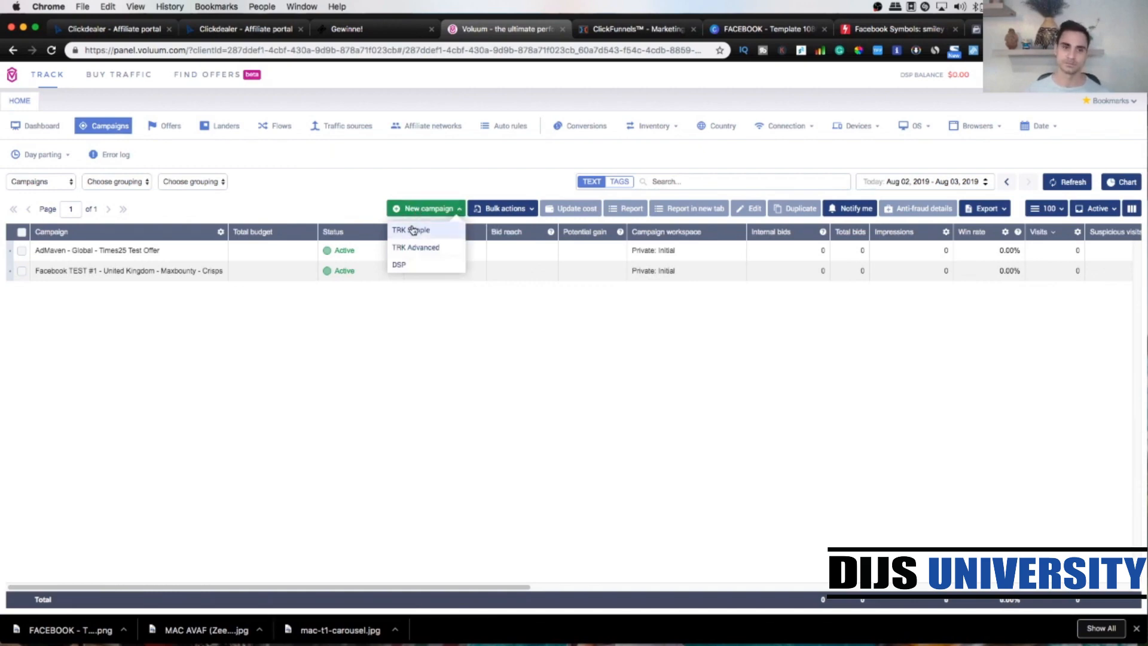
click(410, 230)
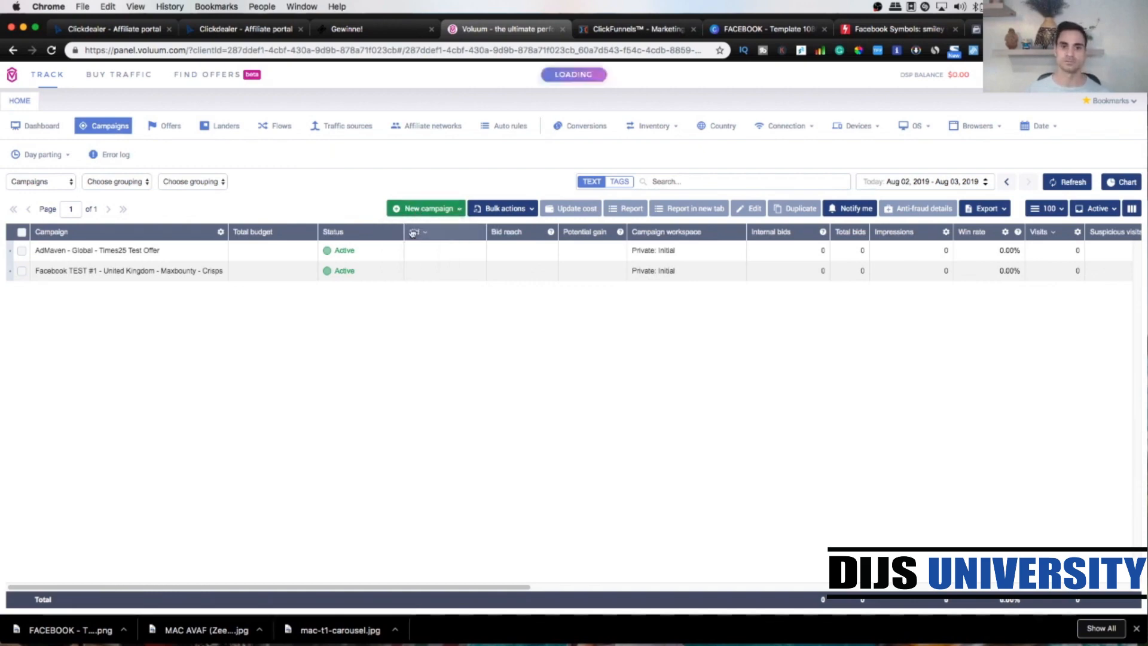
click(421, 208)
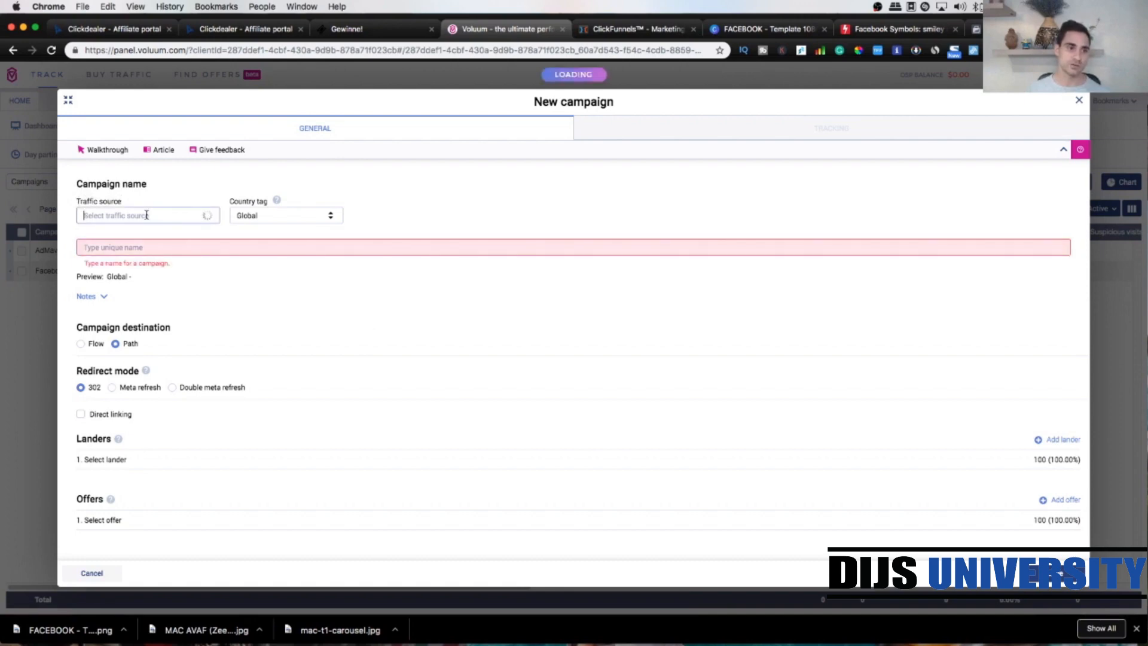
- Assign Facebook TEST #3 as the traffic source and tag the campaign Germany
click(146, 214)
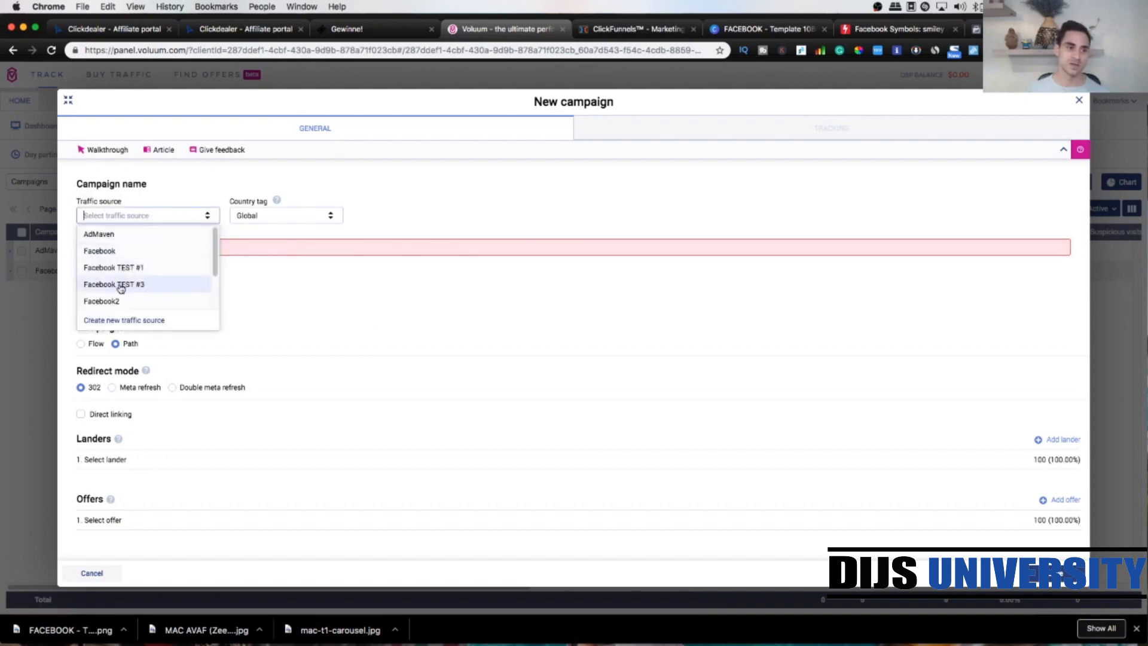
click(112, 285)
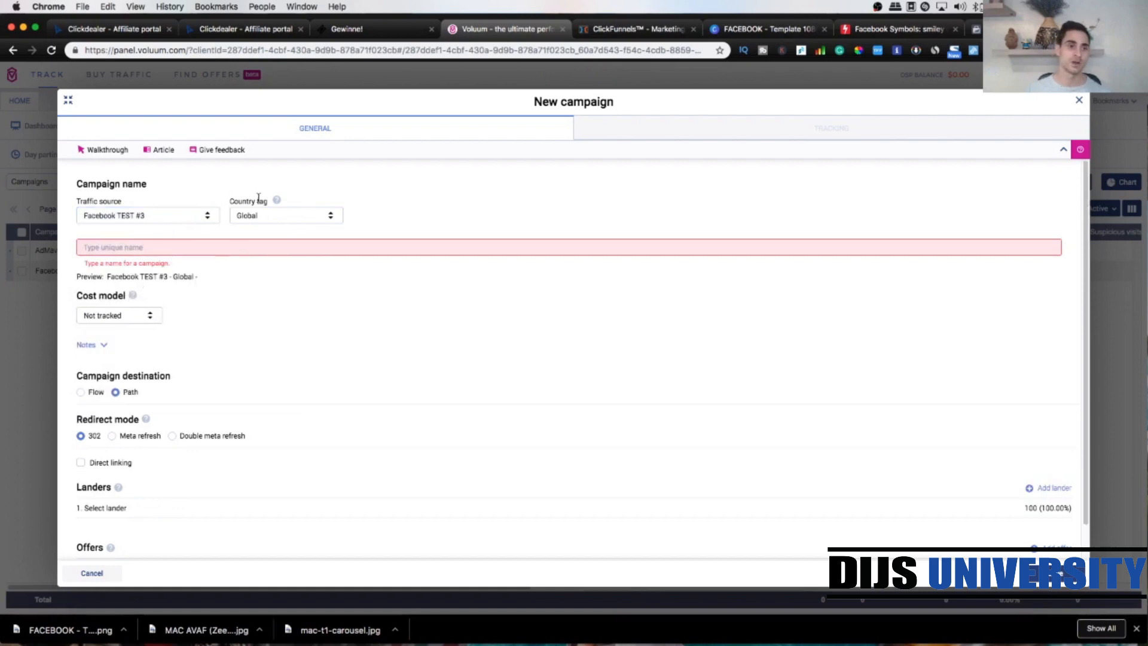
click(284, 214)
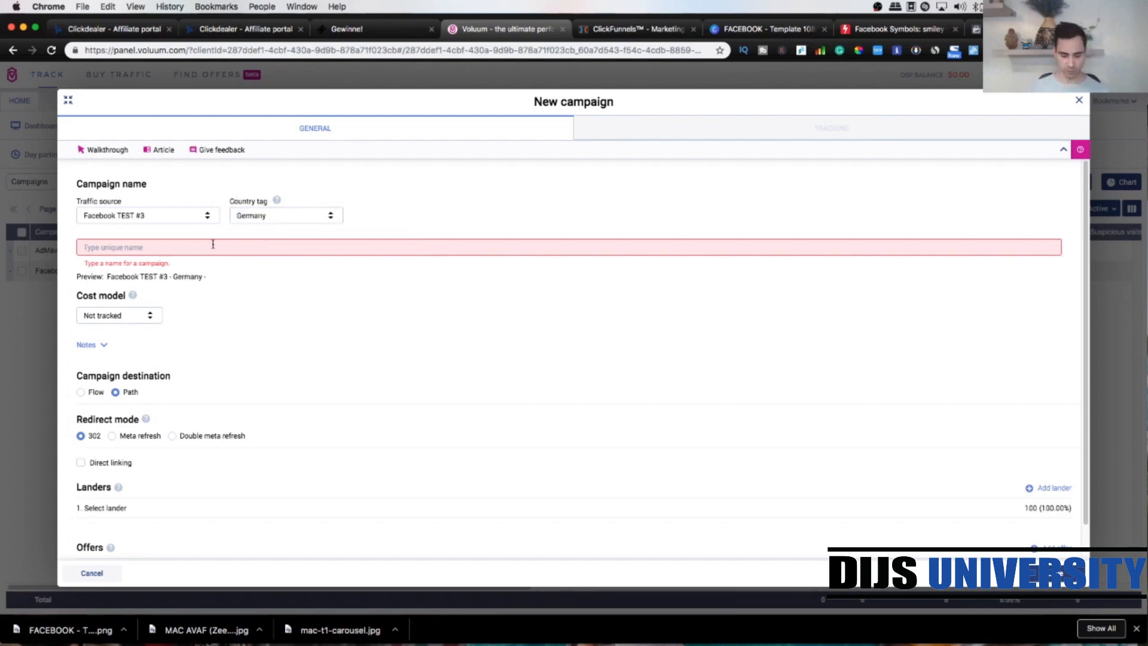
- Name the campaign 'Clickdealer - MAC Cosmetics'
text(SOI)
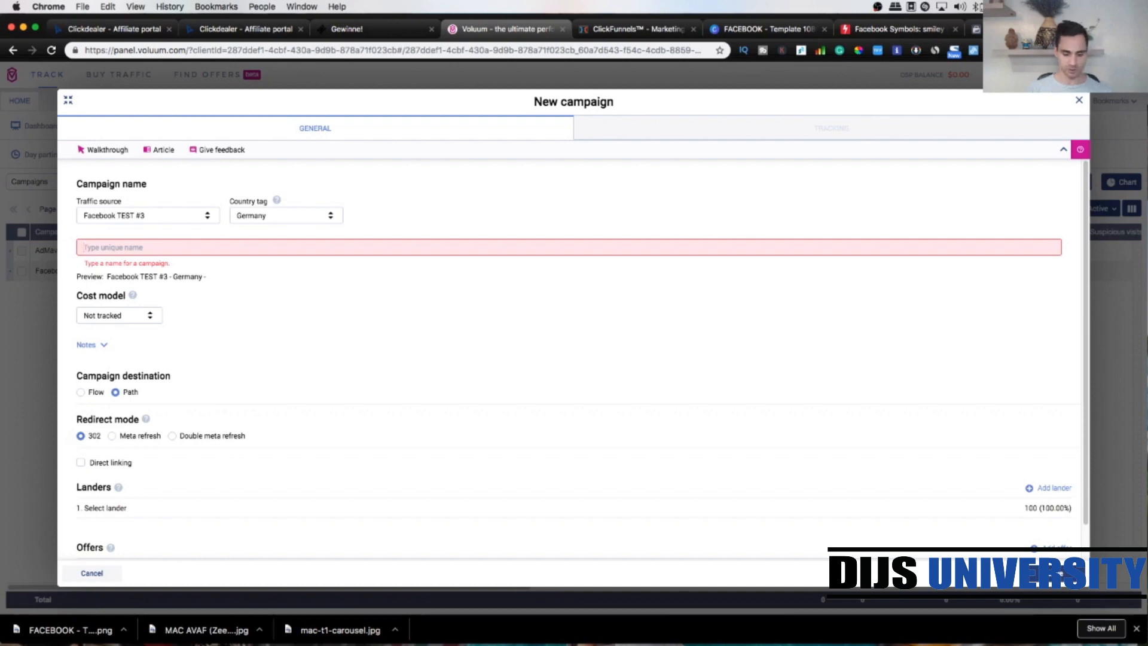
text(Clc)
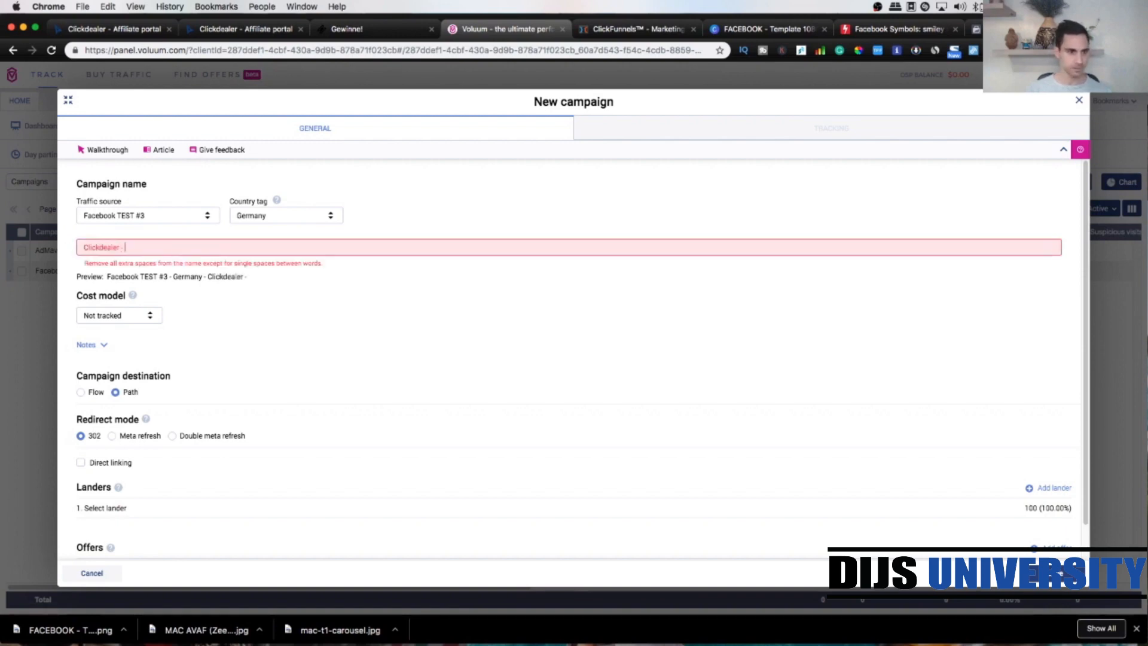
text(MAC Cosmet)
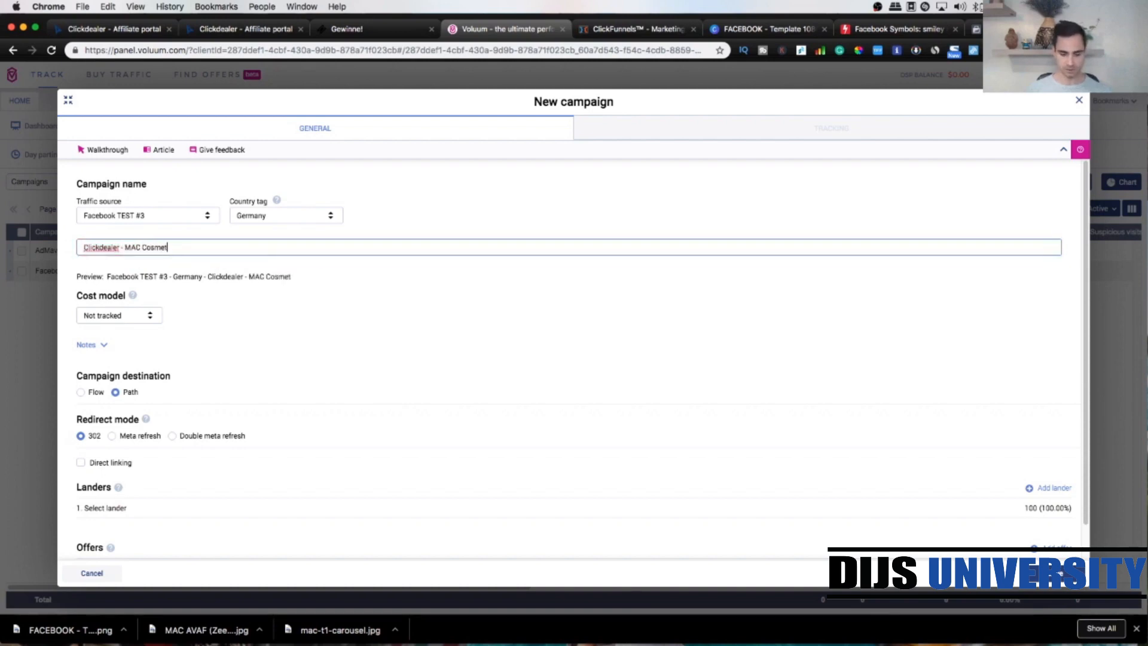
text(ics)
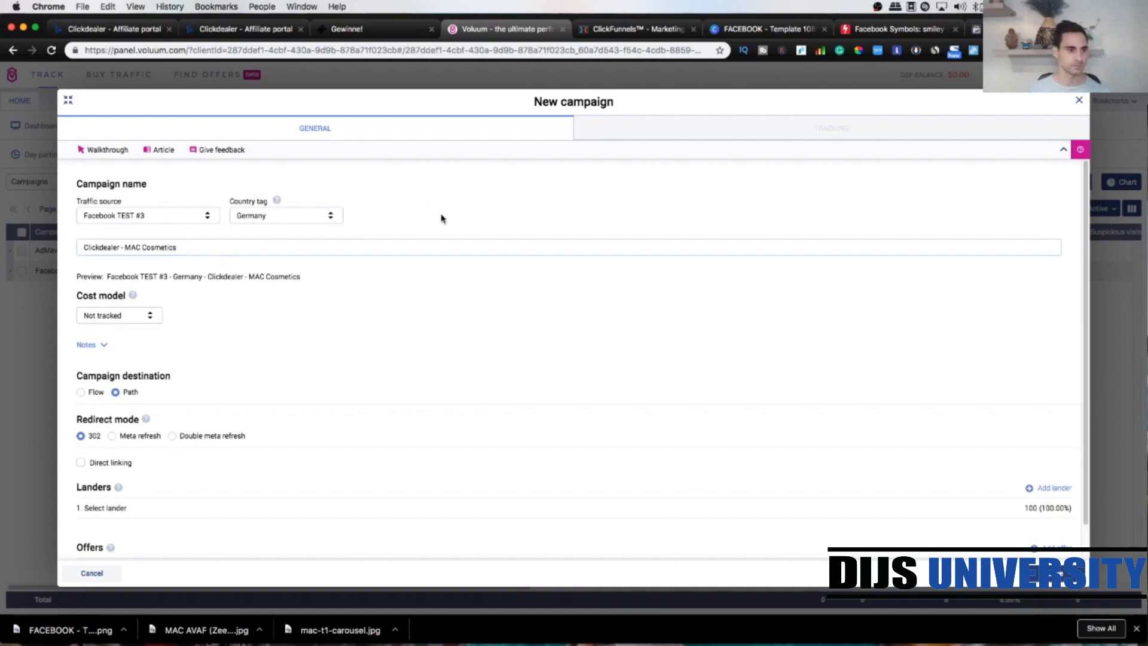
scroll(down, 3)
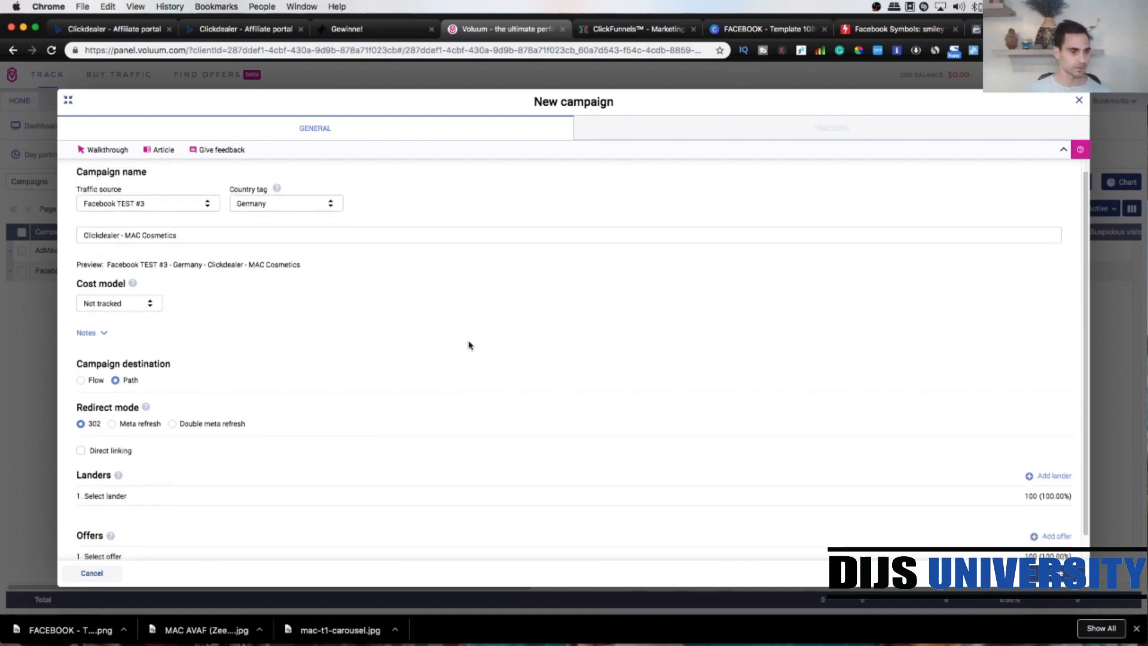
scroll(down, 3)
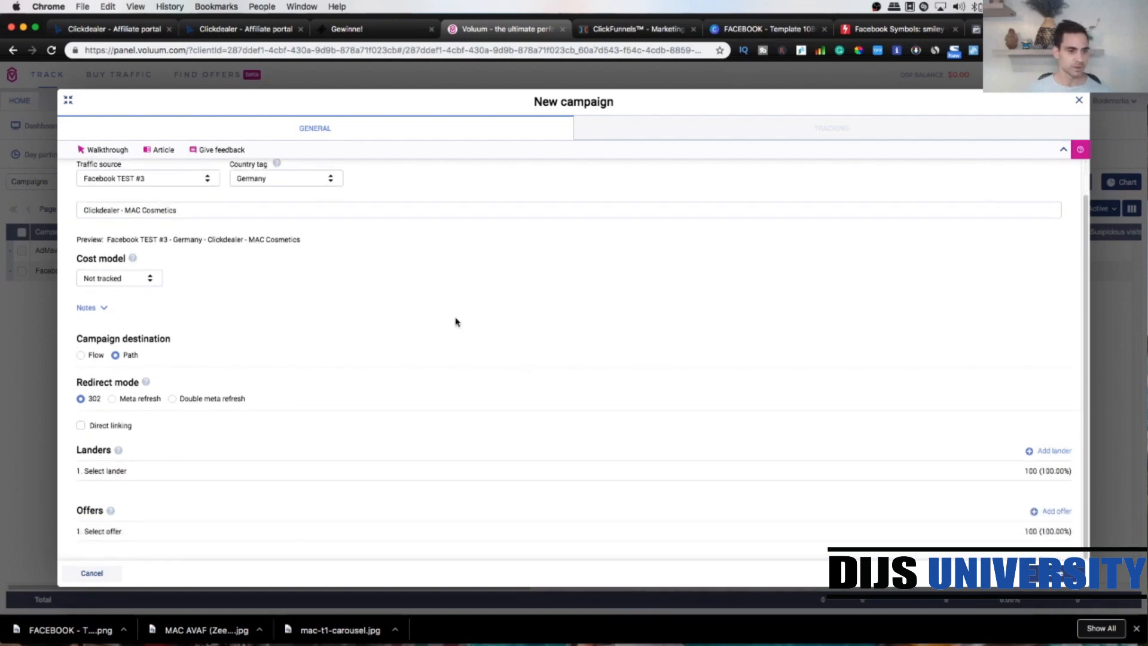
- Attach the Germany - CF - MAC Cosmetics lander and ClickDealer offer 54716, then finish creating the campaign
click(103, 471)
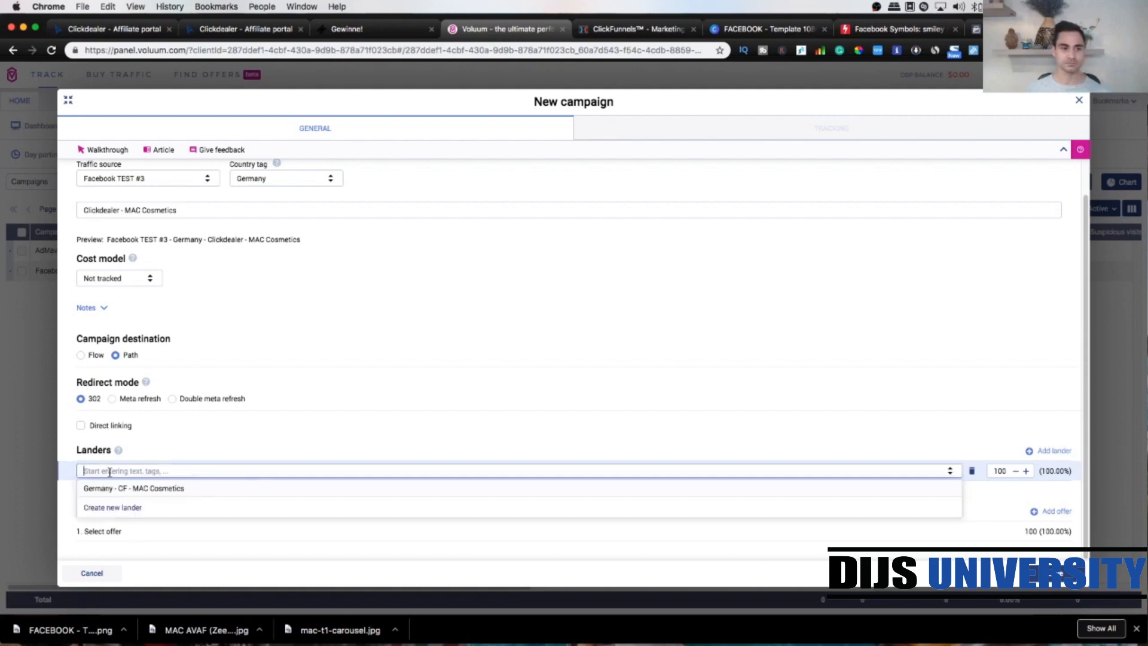
click(132, 487)
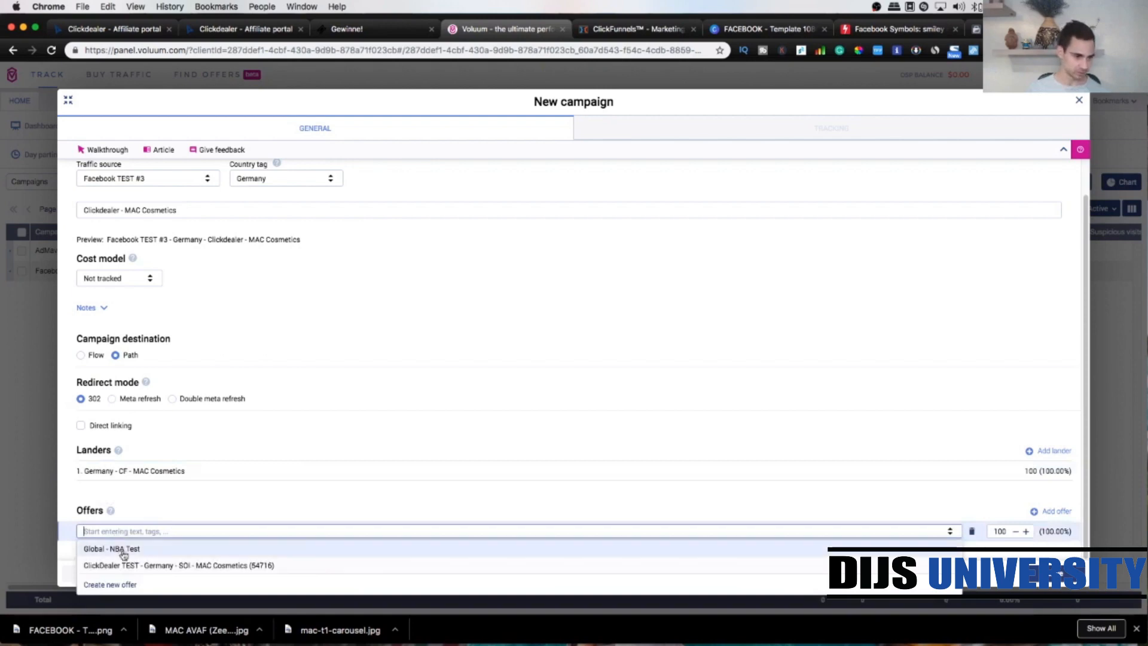
click(177, 565)
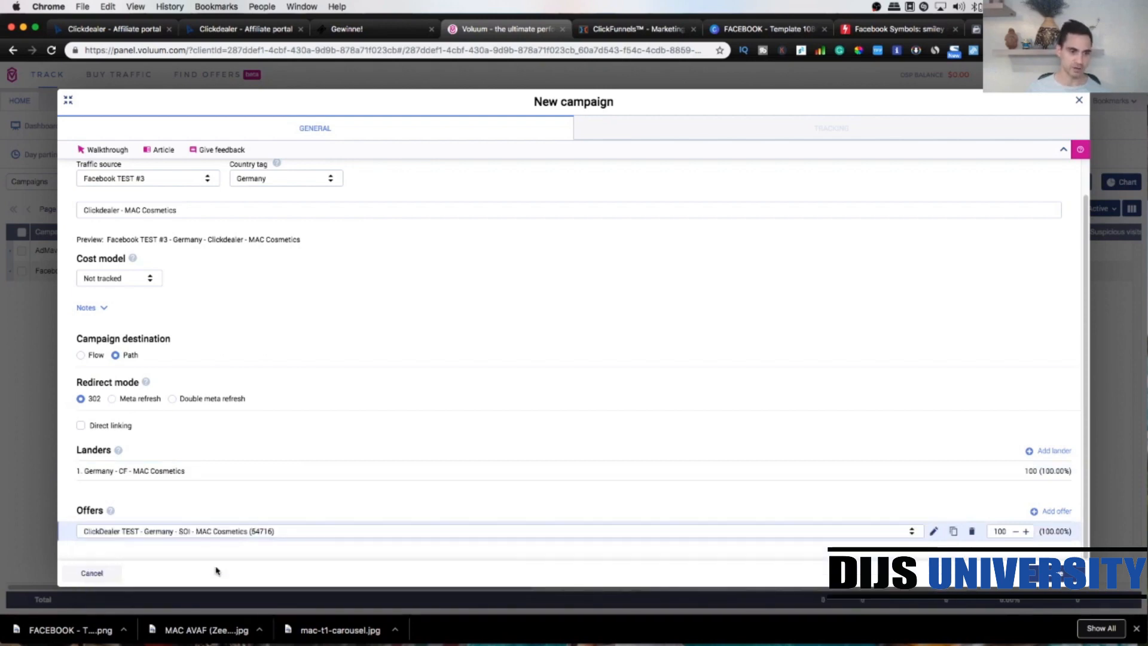
mouse_move(427, 403)
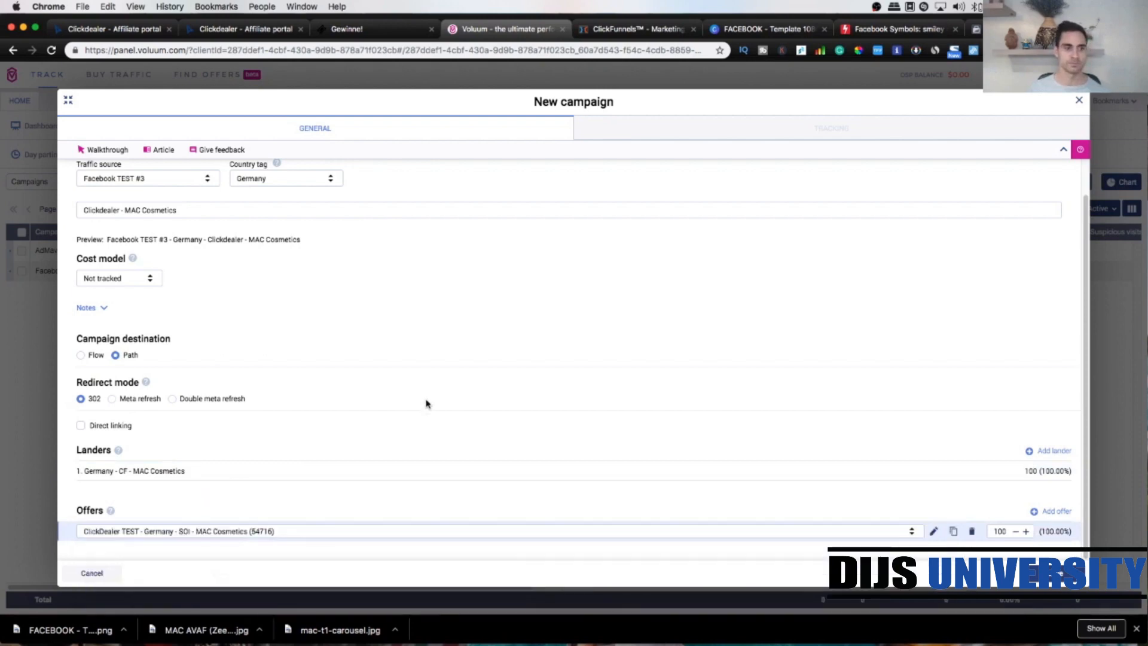
mouse_move(434, 432)
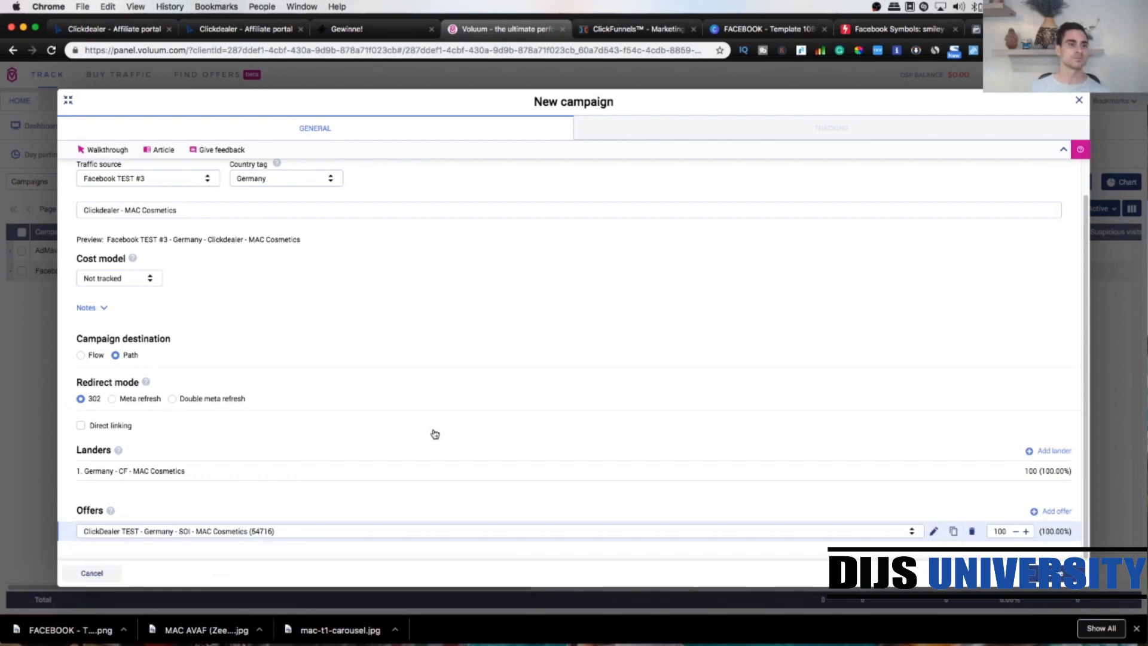
mouse_move(747, 379)
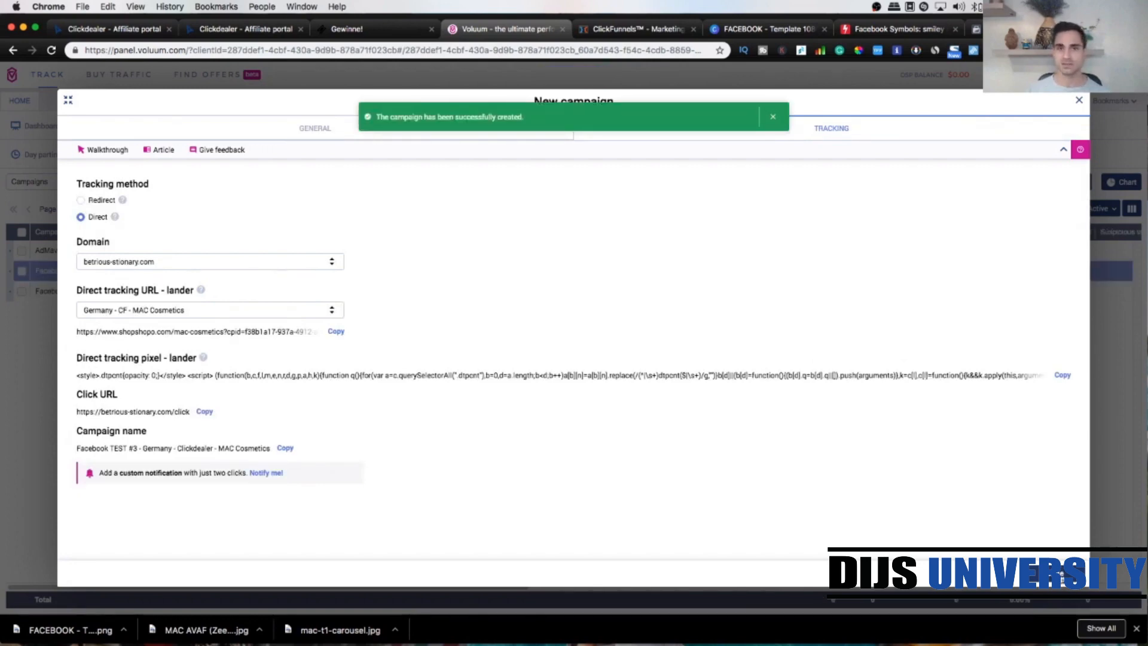
click(1077, 100)
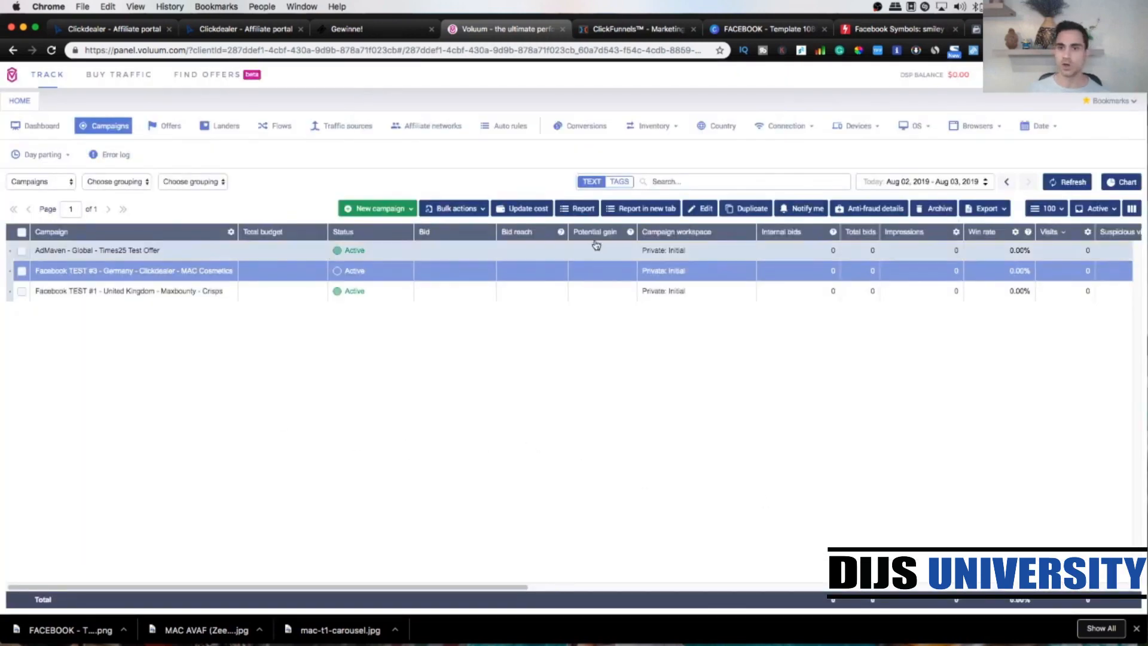
- Show the new campaign's direct tracking URL, pixel and click URL in its edit panel
click(699, 208)
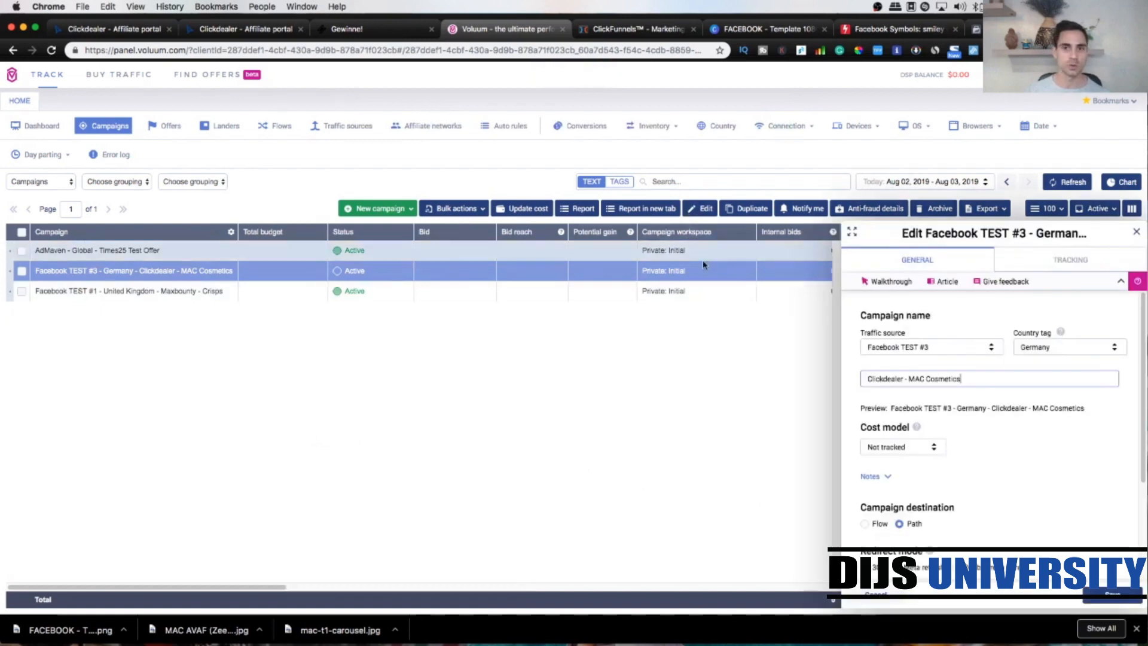
click(1069, 259)
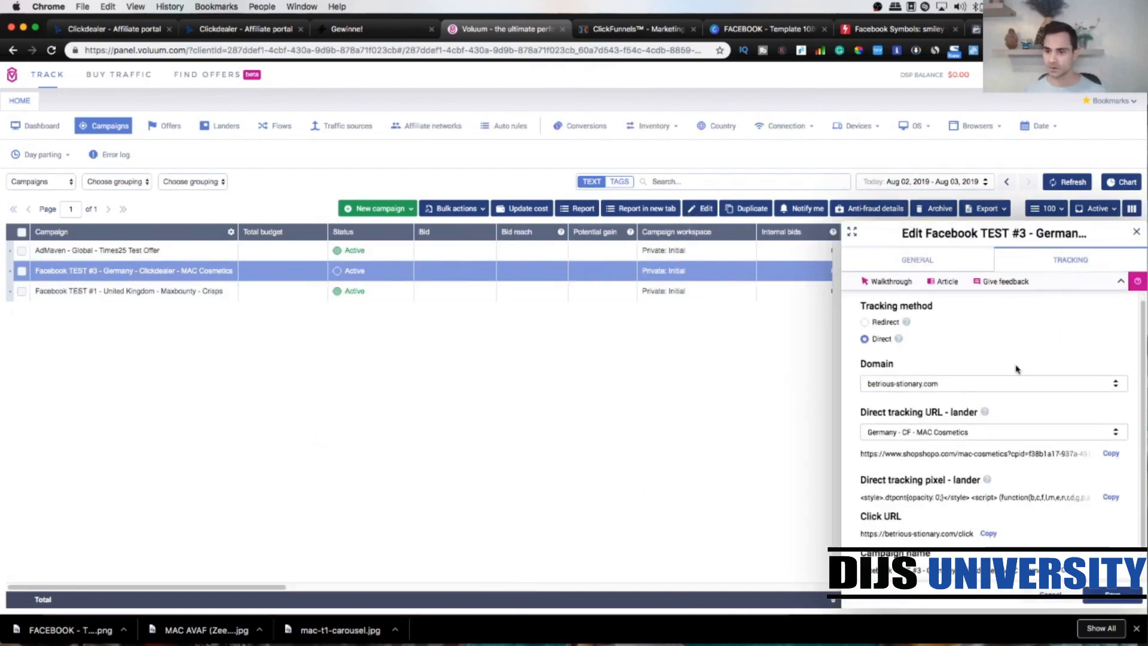
scroll(down, 3)
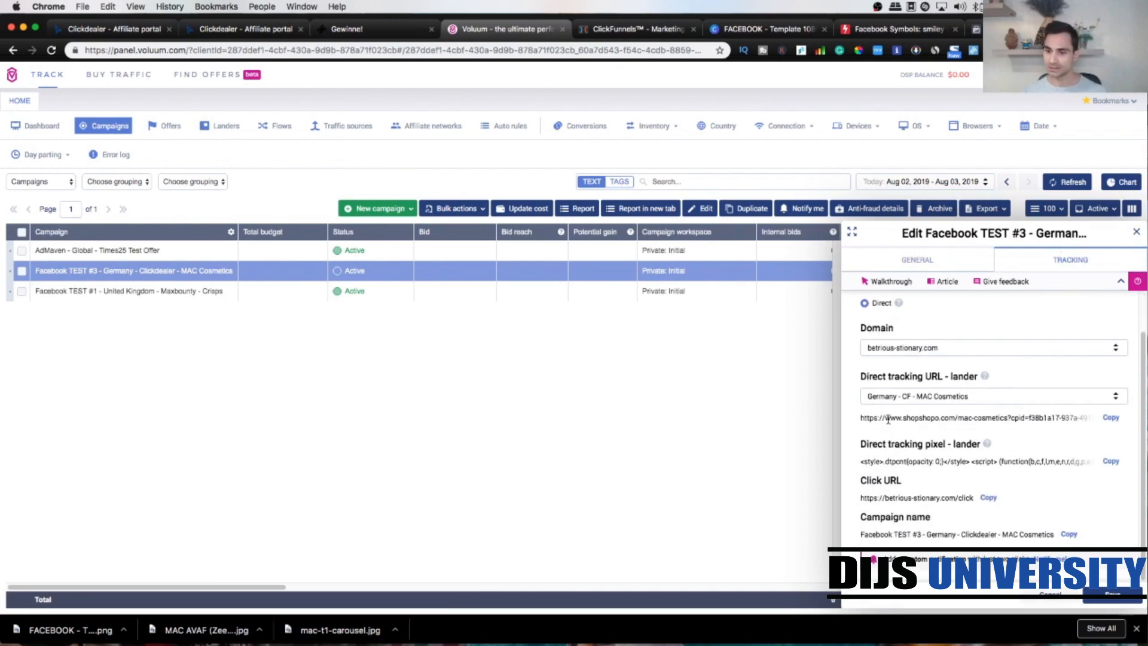
double_click(890, 417)
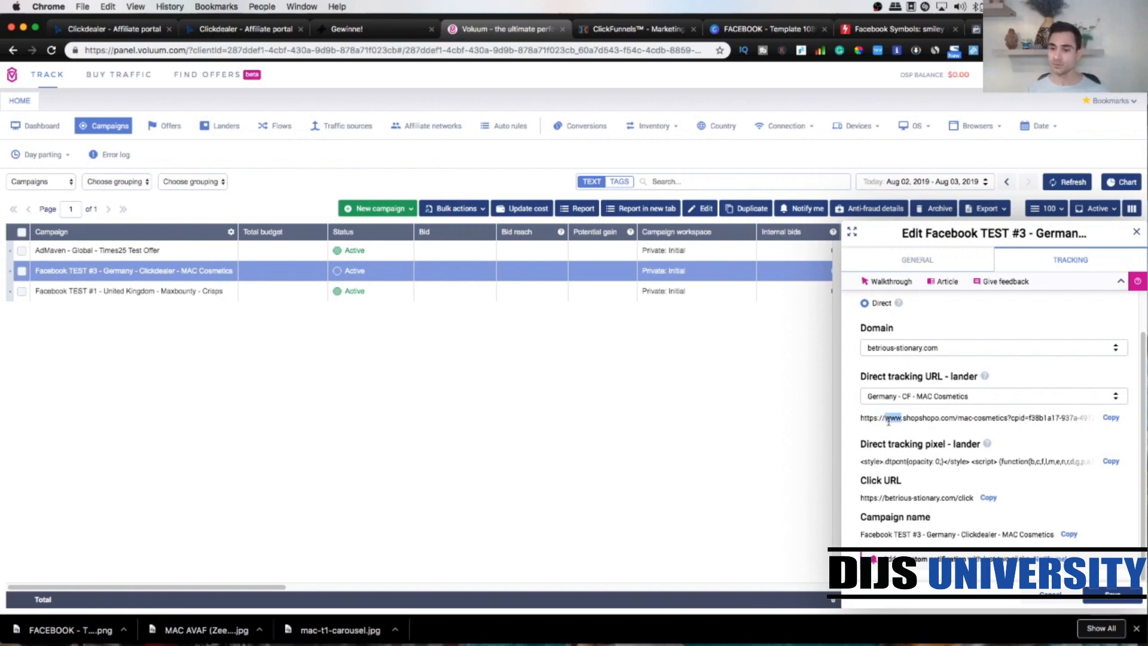
mouse_move(950, 458)
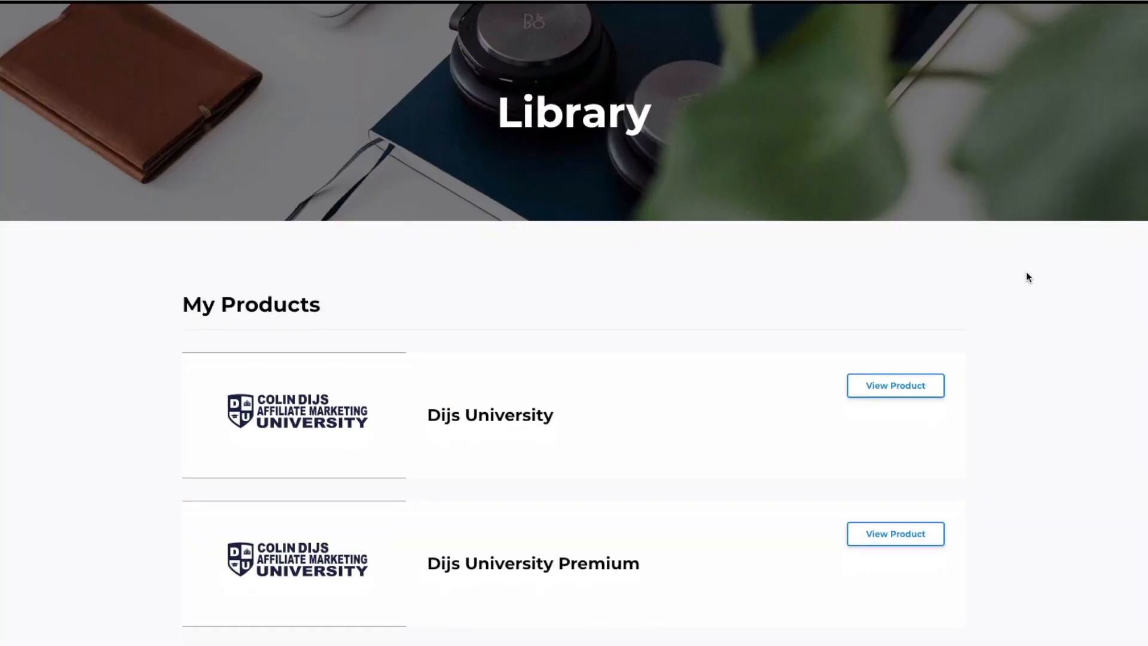
- Browse the Traffic Sources lessons down to the Zeropark push traffic guide list
scroll(down, 3)
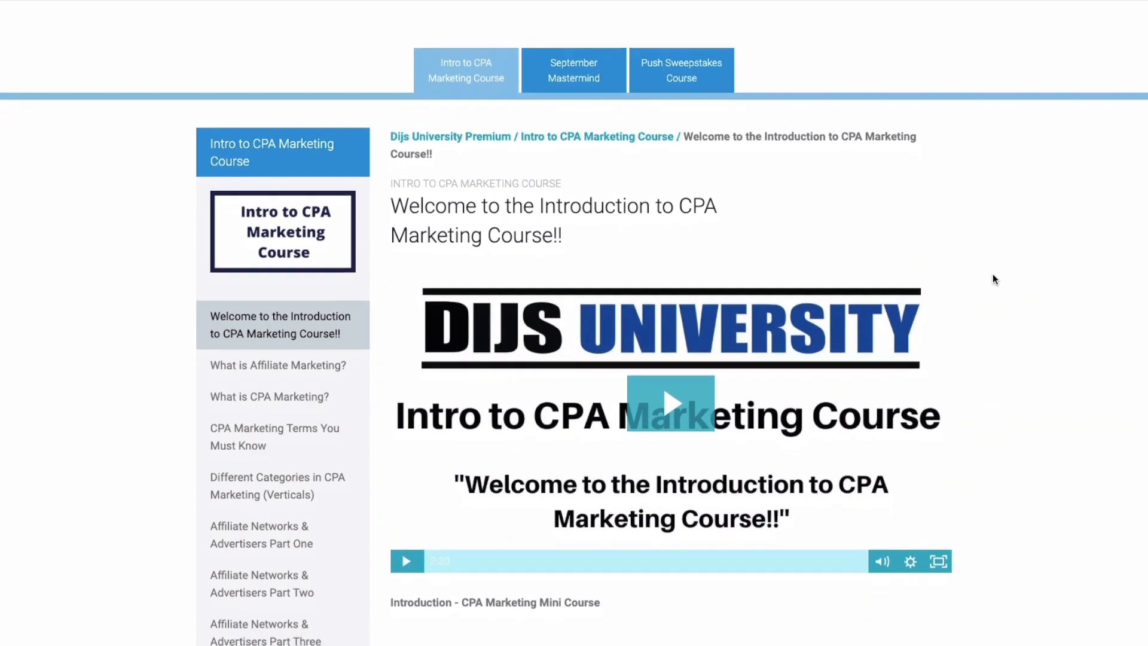
scroll(down, 3)
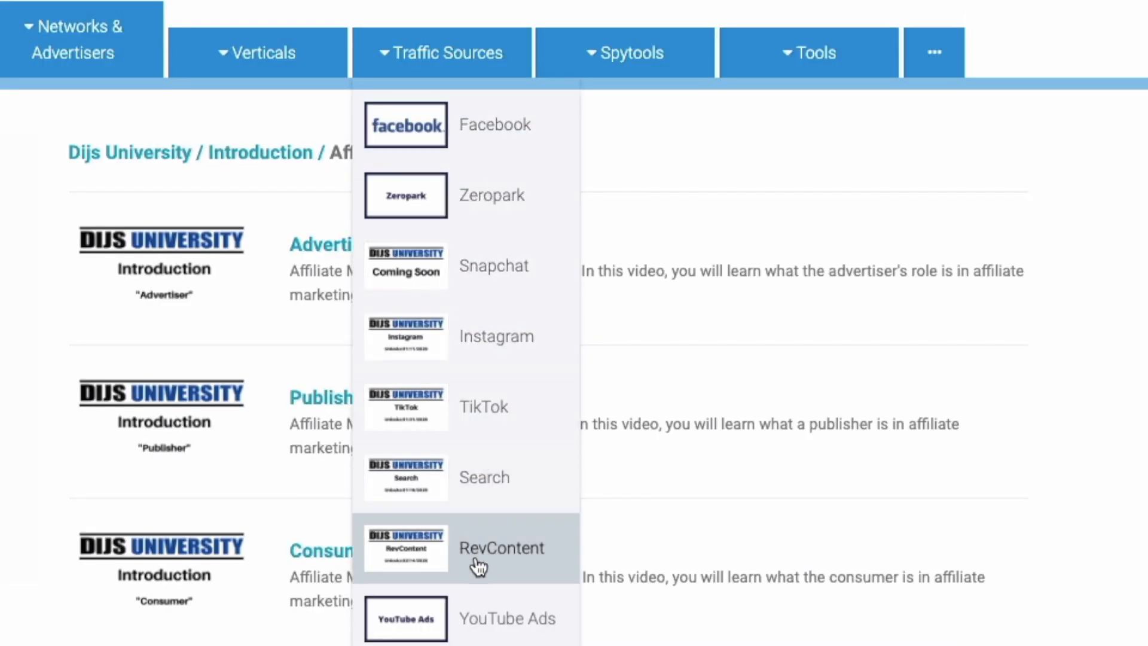
click(405, 125)
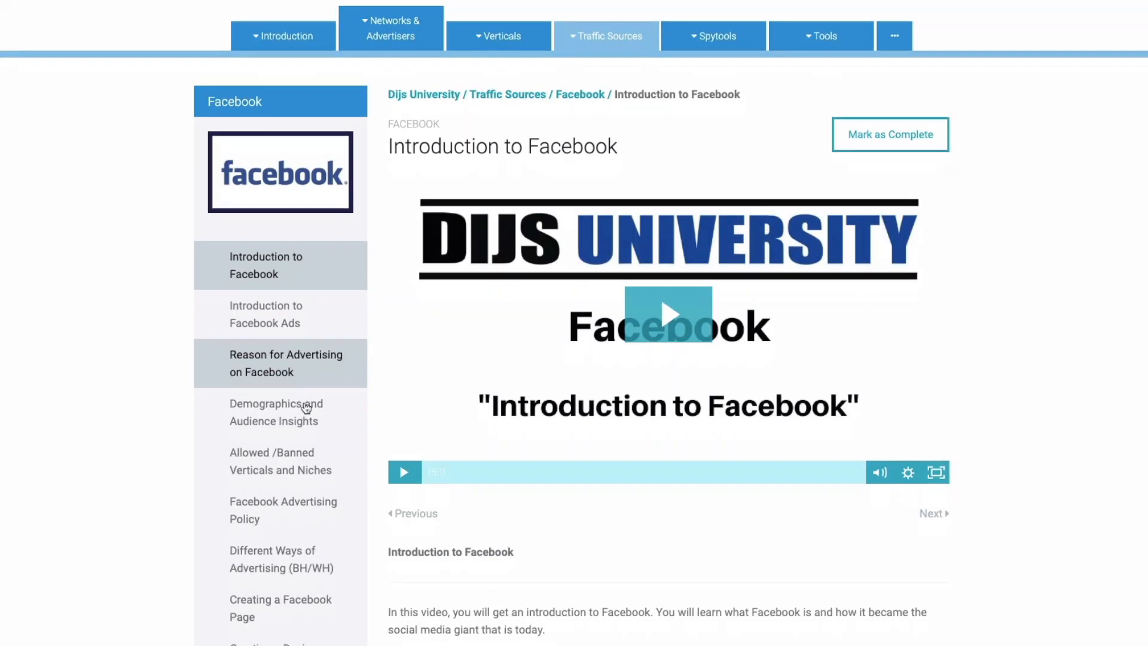
scroll(down, 3)
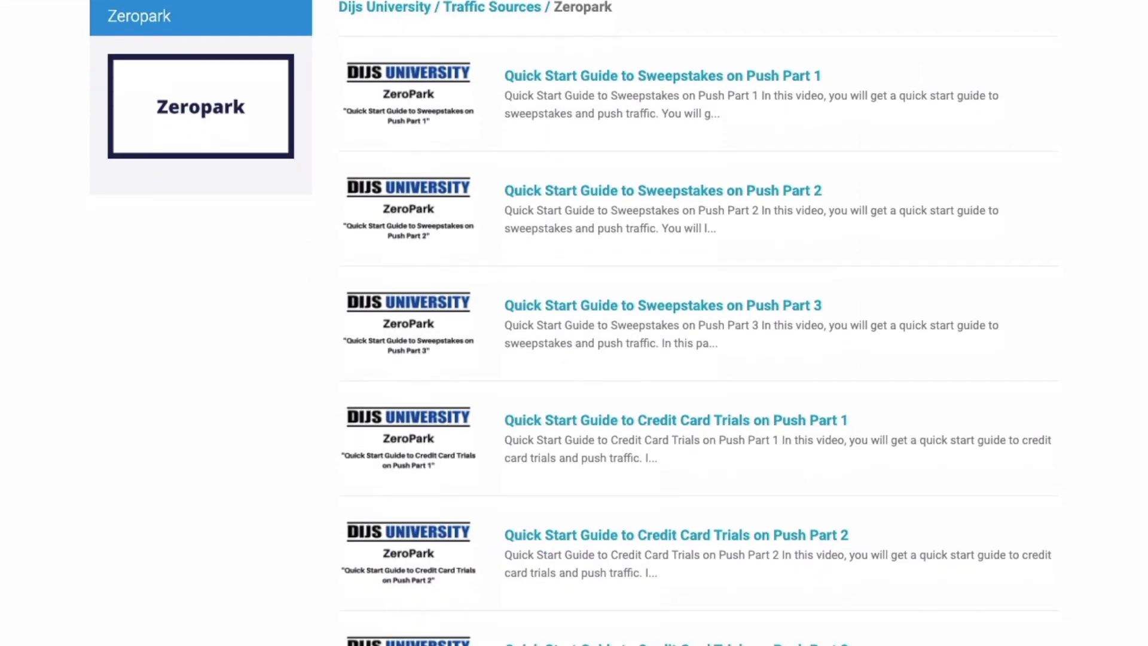
scroll(down, 3)
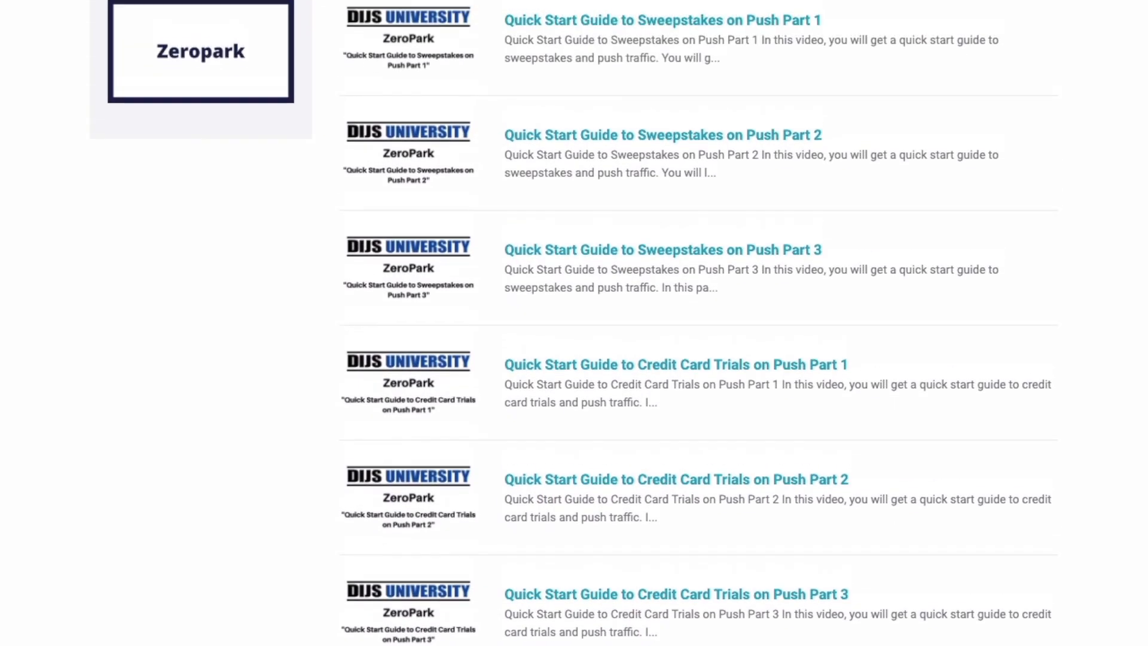